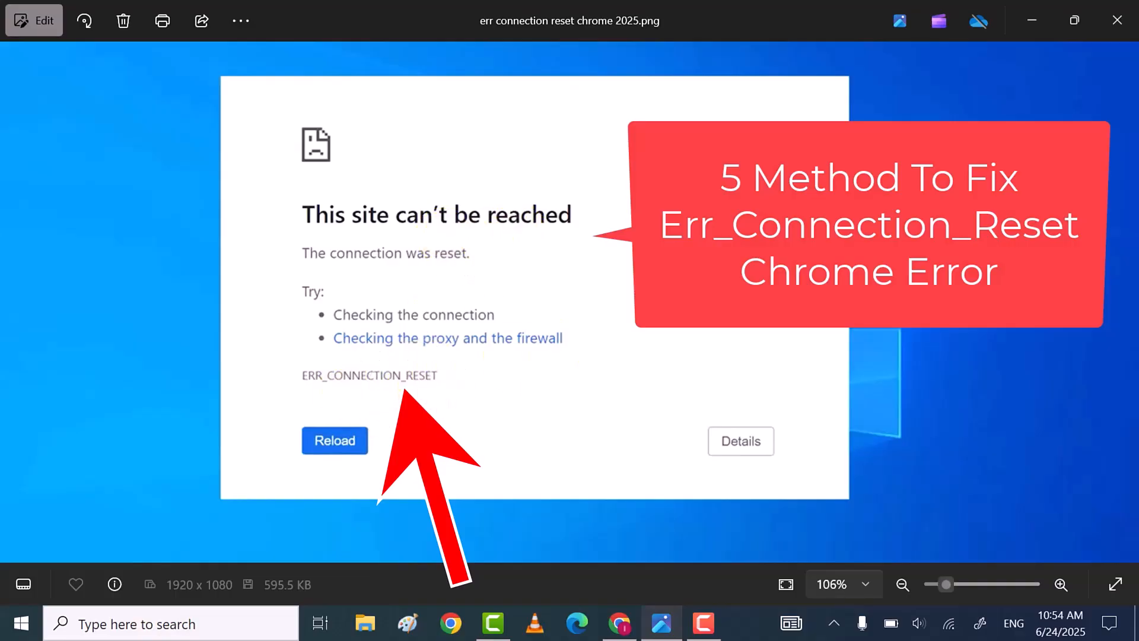
Close the Photos window showing the ERR_CONNECTION_RESET screenshot, returning to the desktop.
left_click(1037, 20)
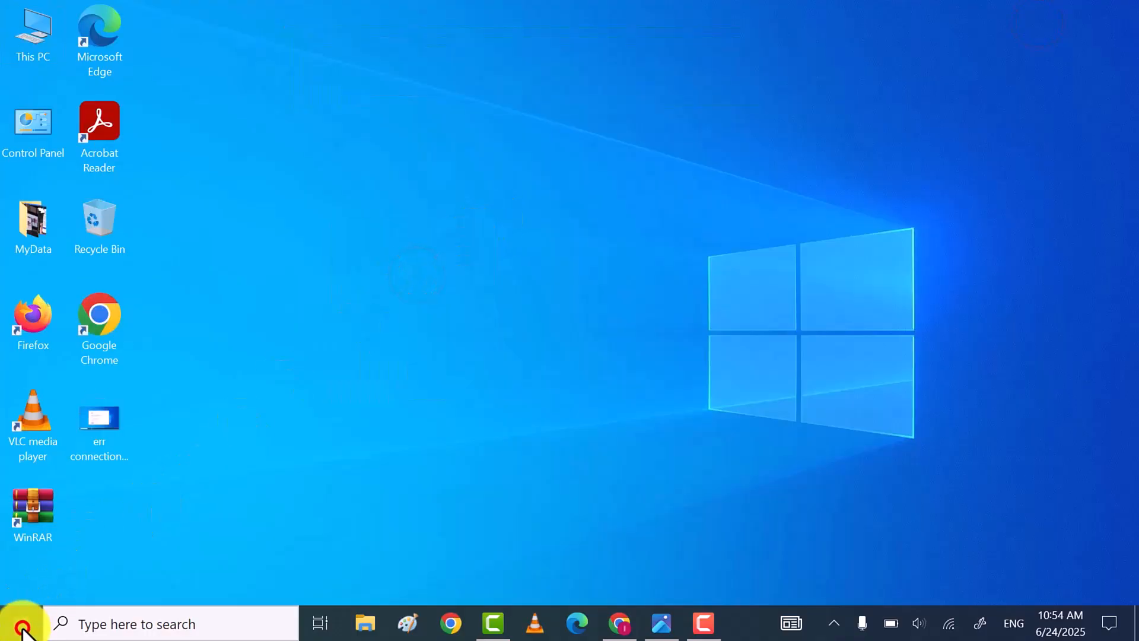
Reach the Network & Internet status page in Settings and scroll to Advanced network settings.
left_click(15, 623)
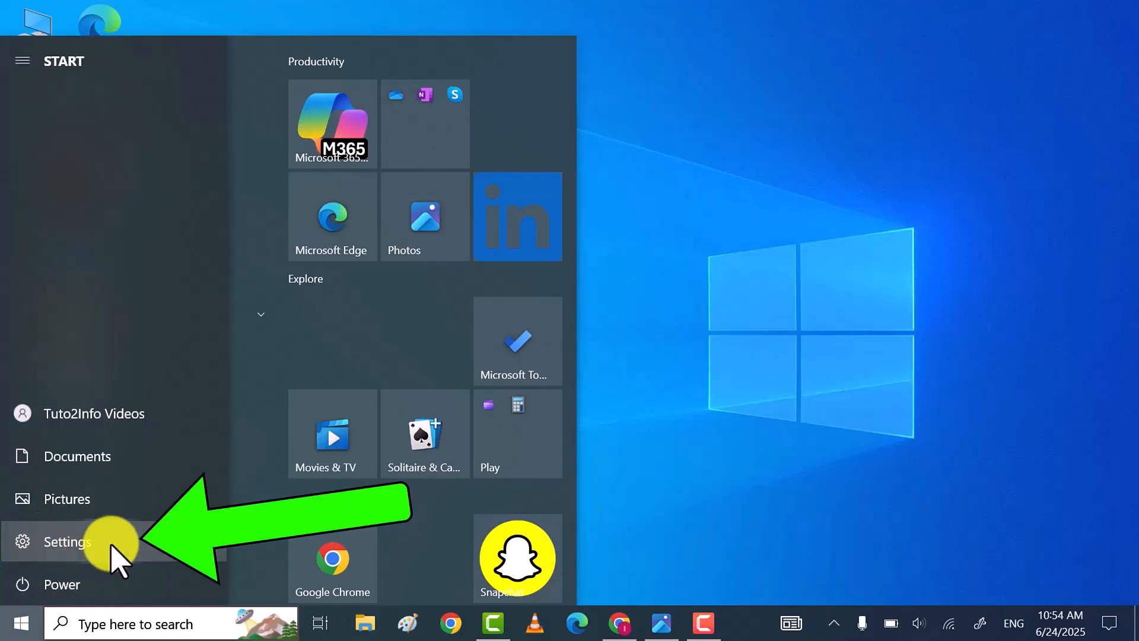
left_click(67, 541)
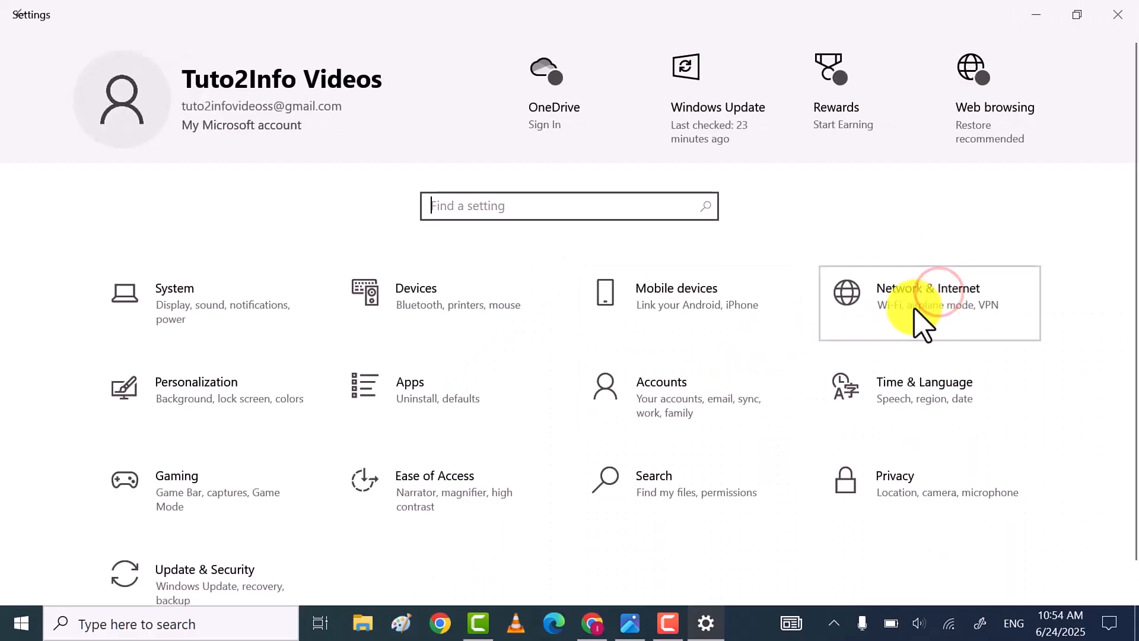
left_click(928, 295)
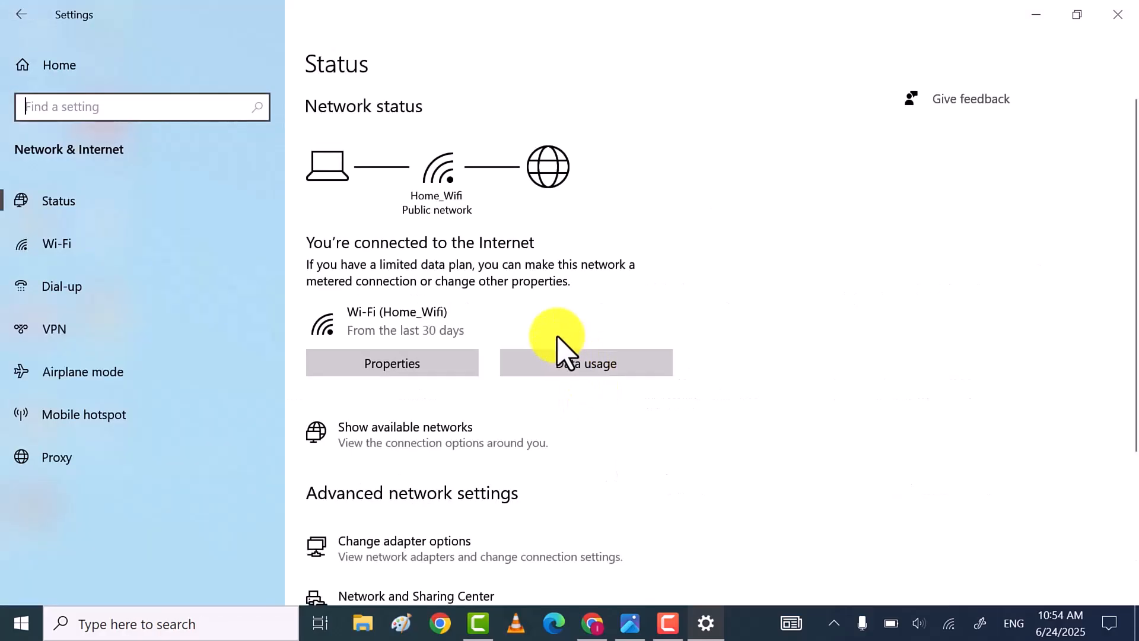
scroll("down", 3)
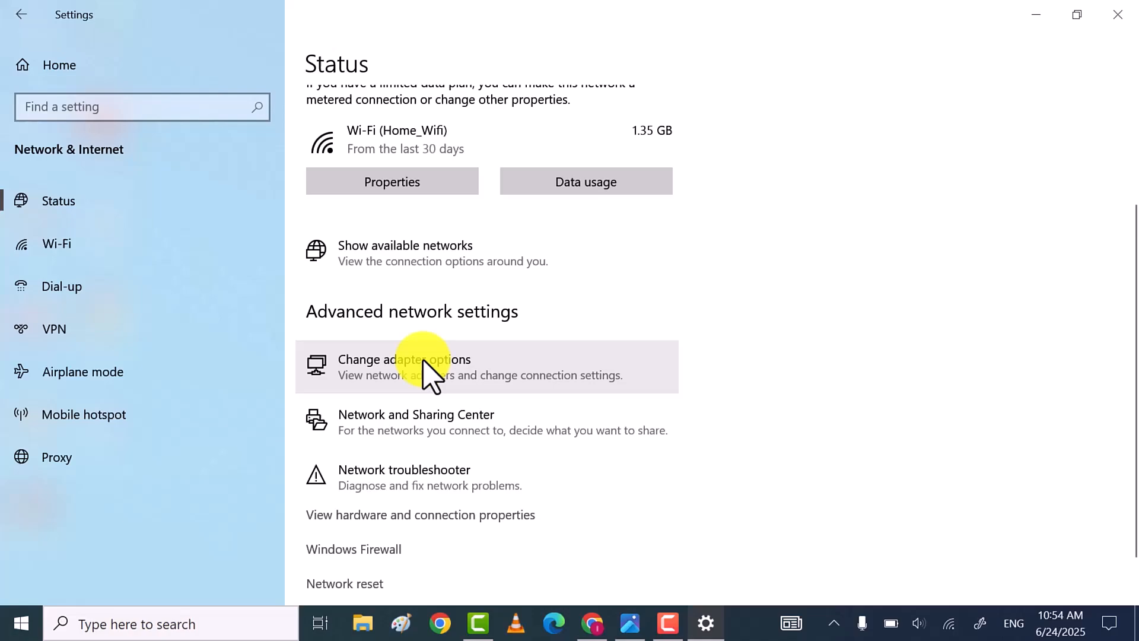
From the adapter list, reach the Wi-Fi connection's IPv4 properties.
left_click(404, 358)
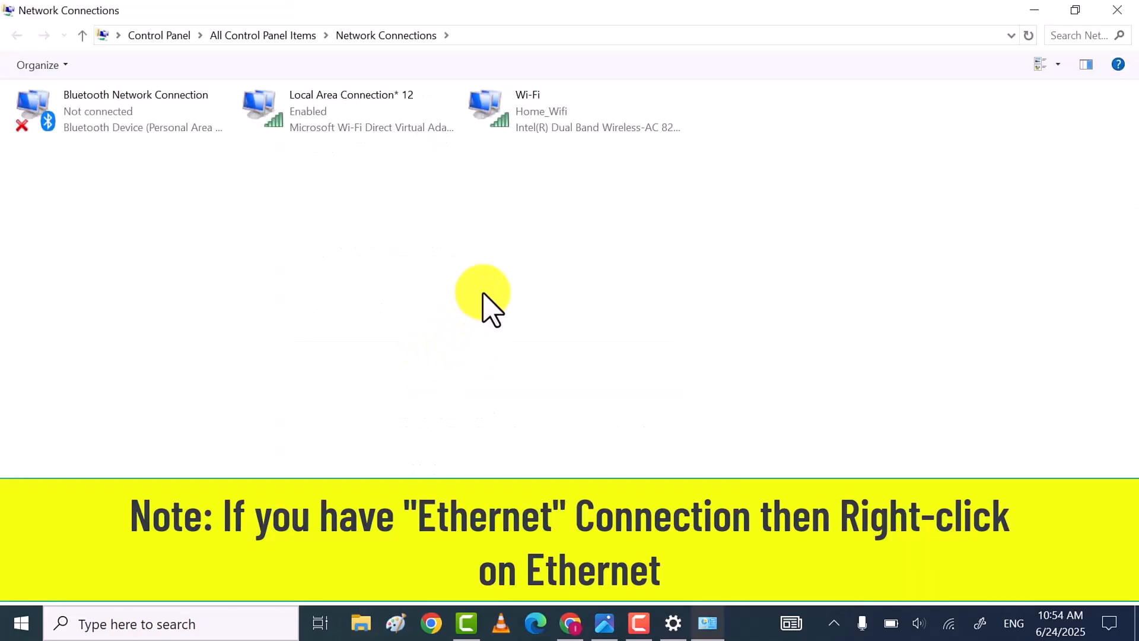
left_click(546, 109)
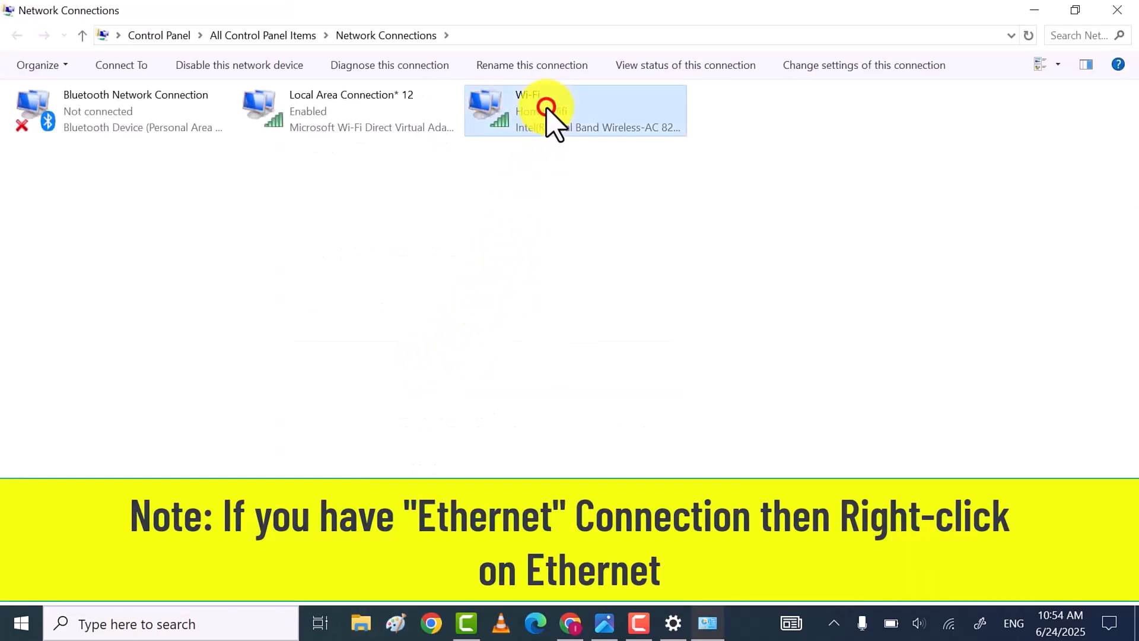
right_click(546, 109)
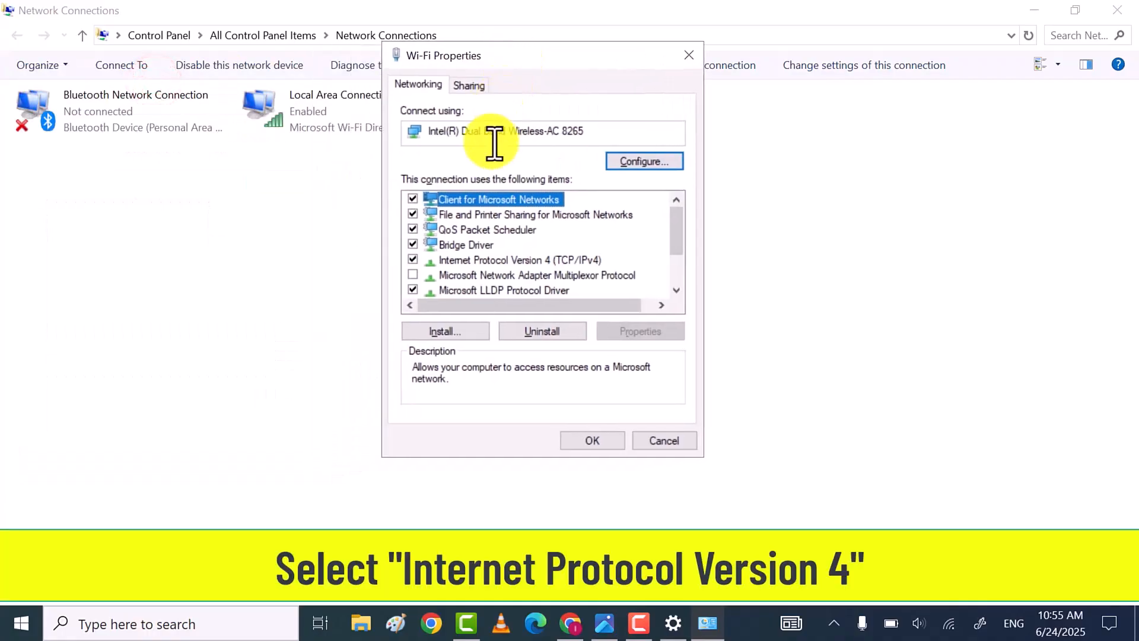
left_click(520, 260)
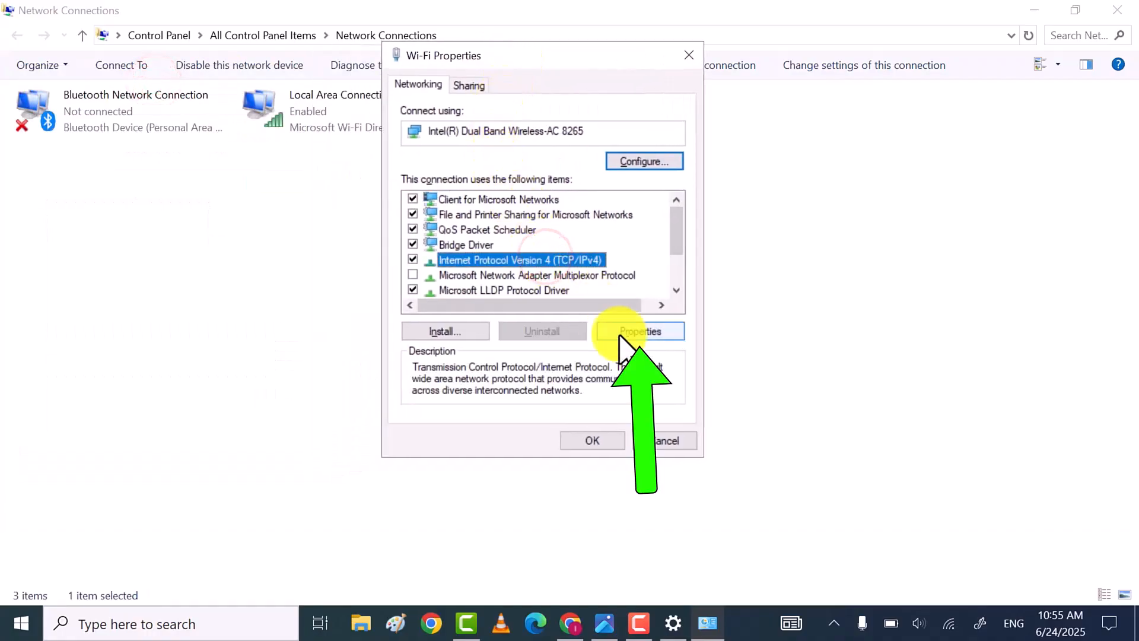
left_click(639, 331)
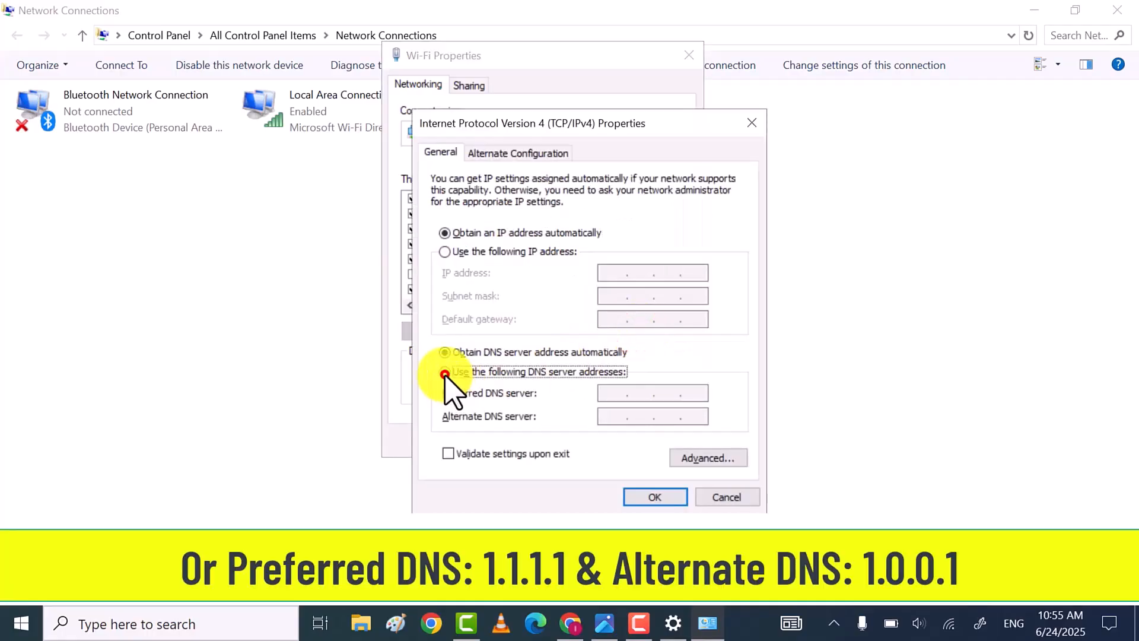
Set manual DNS servers 8.8.8.8 and 8.8.4.4 with Validate settings upon exit enabled, and confirm.
left_click(444, 371)
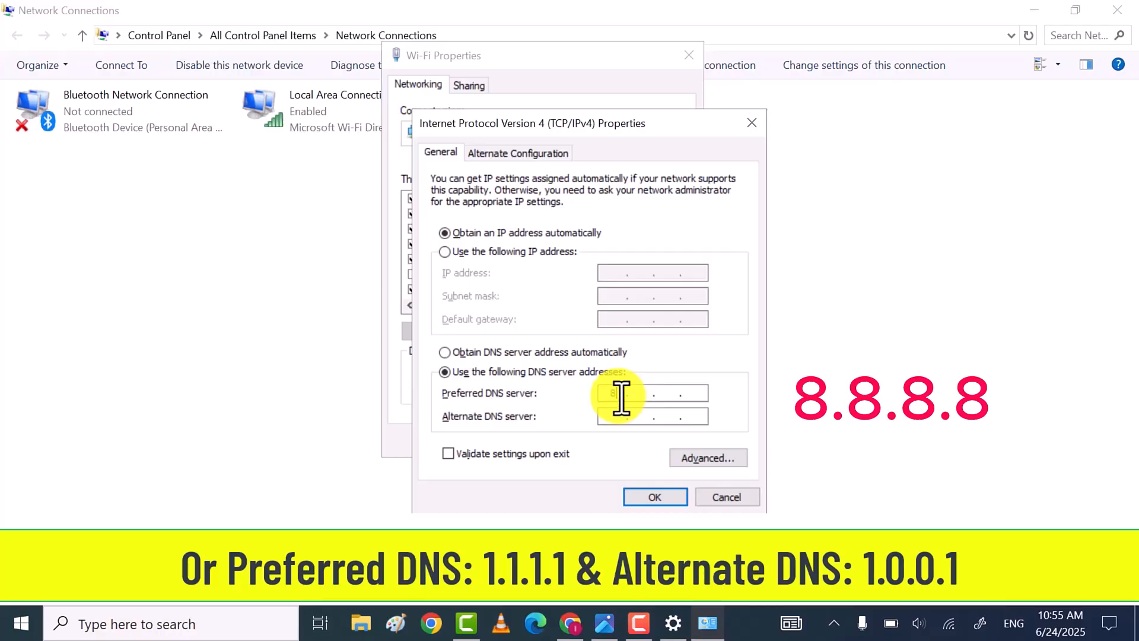
type("8.8.8")
left_click(652, 417)
type("8.8.4.4")
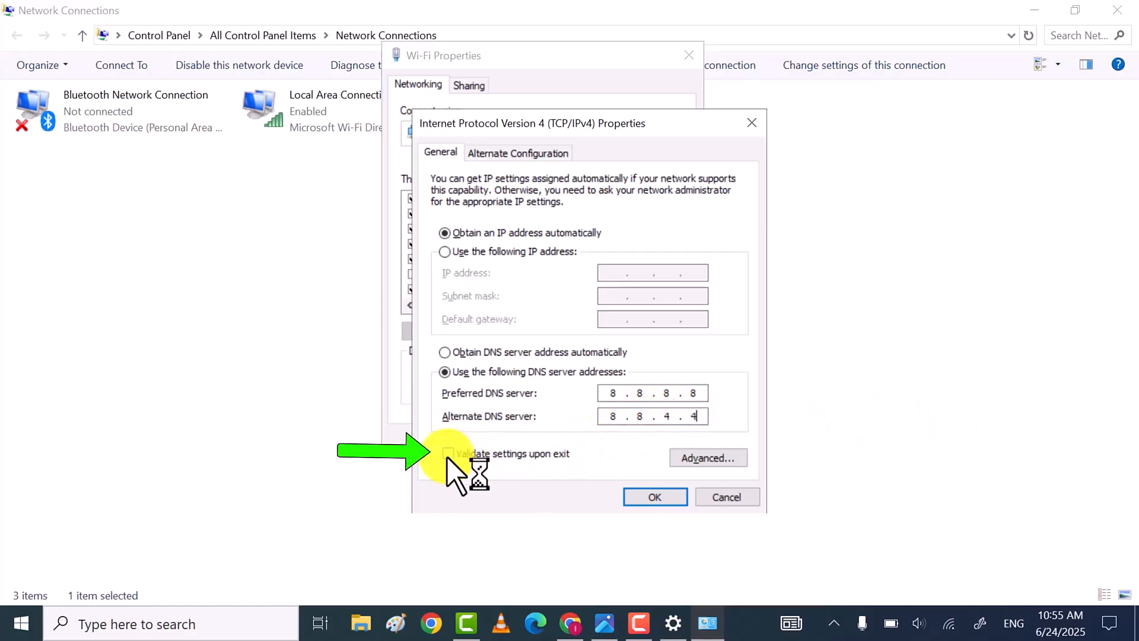
left_click(447, 453)
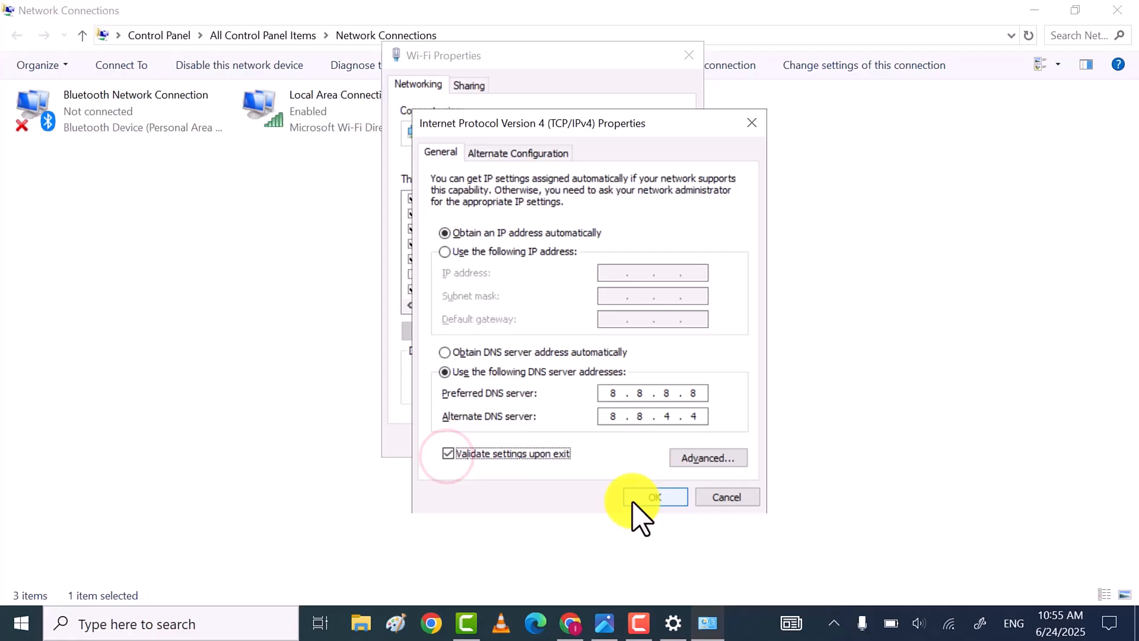
left_click(652, 497)
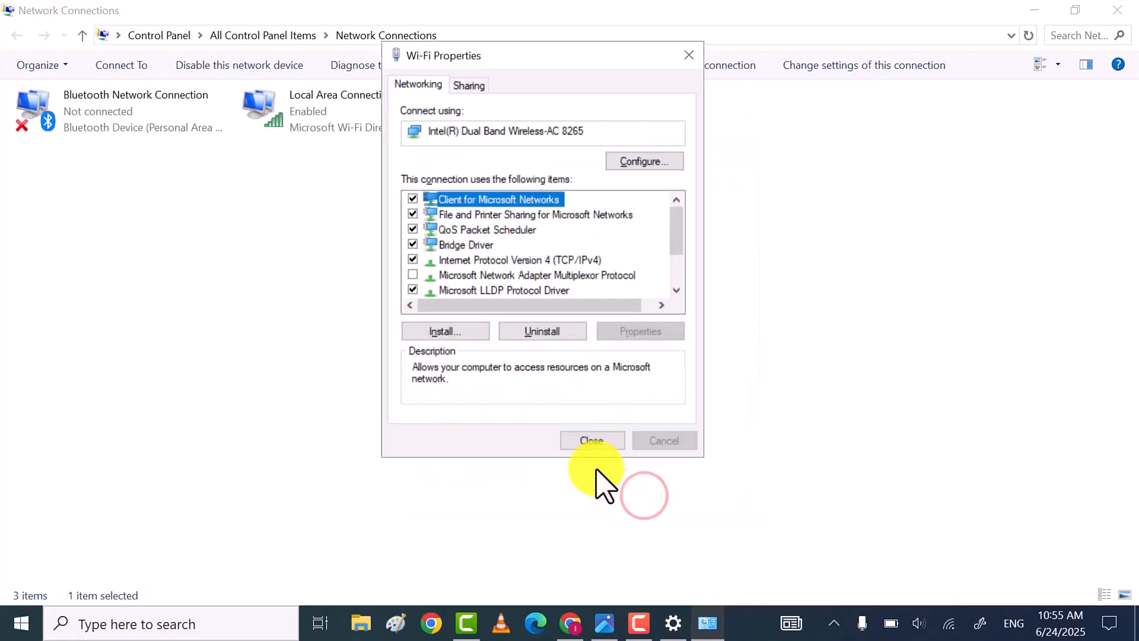
Close Wi-Fi Properties and dismiss the Network Diagnostics troubleshooter after it finds no problem.
left_click(591, 440)
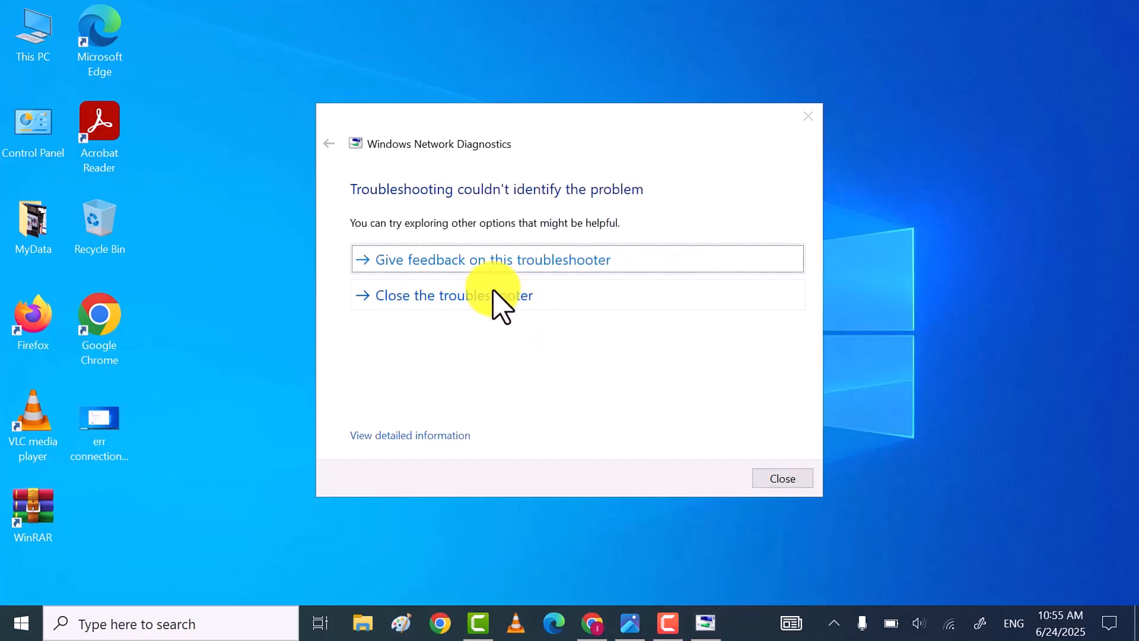
right_click(448, 298)
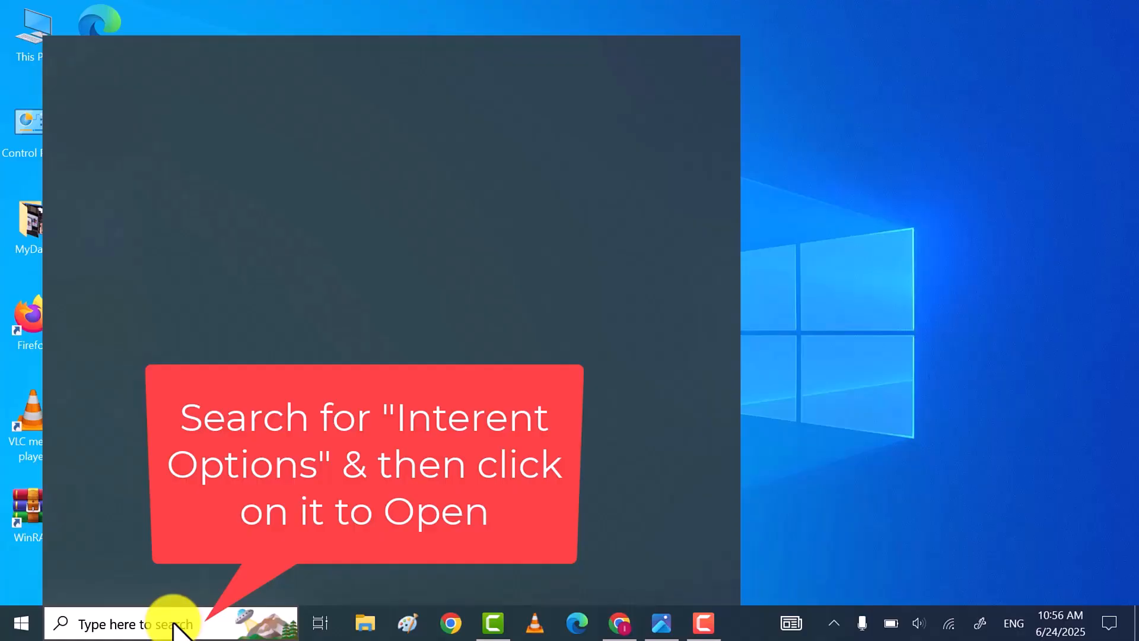
Search for Internet Options and reach the LAN settings under Connections.
type("internet options")
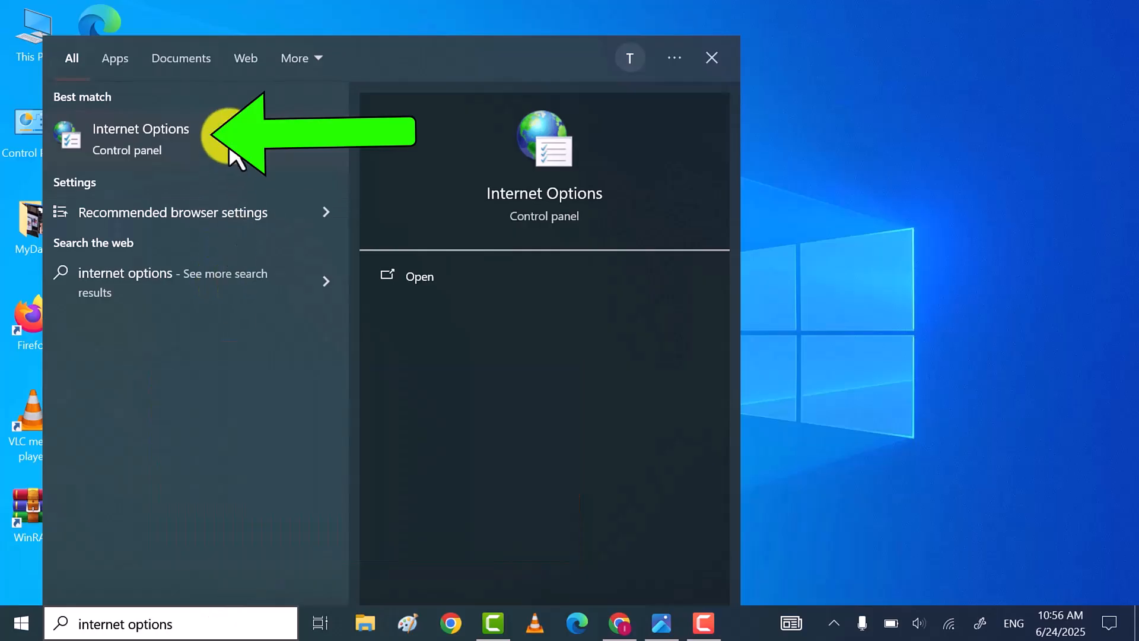
left_click(141, 135)
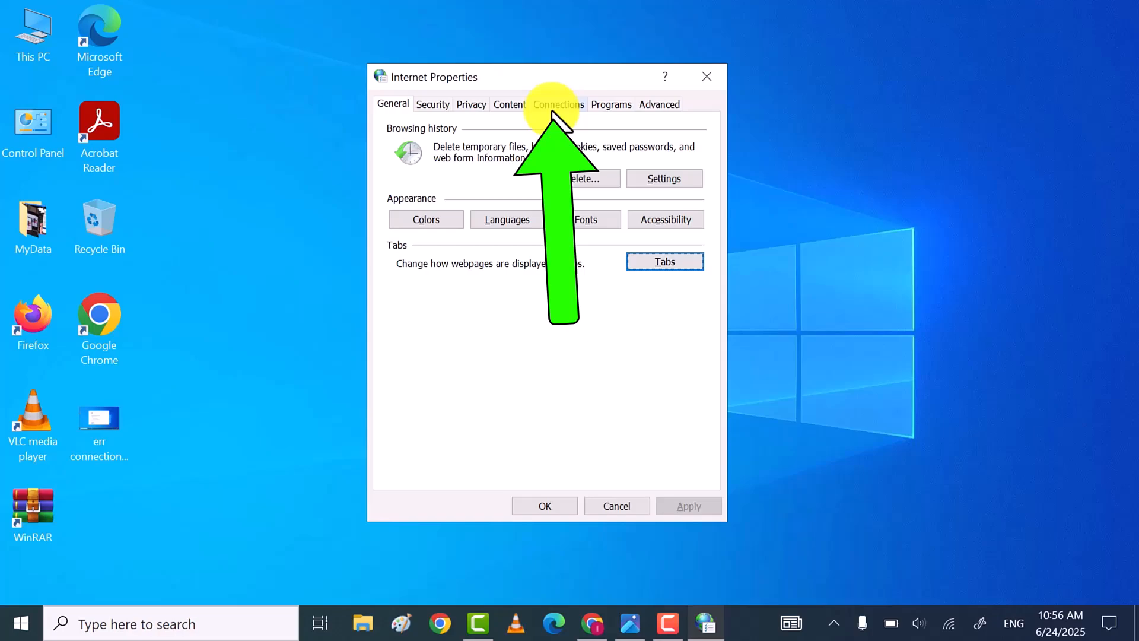
left_click(558, 104)
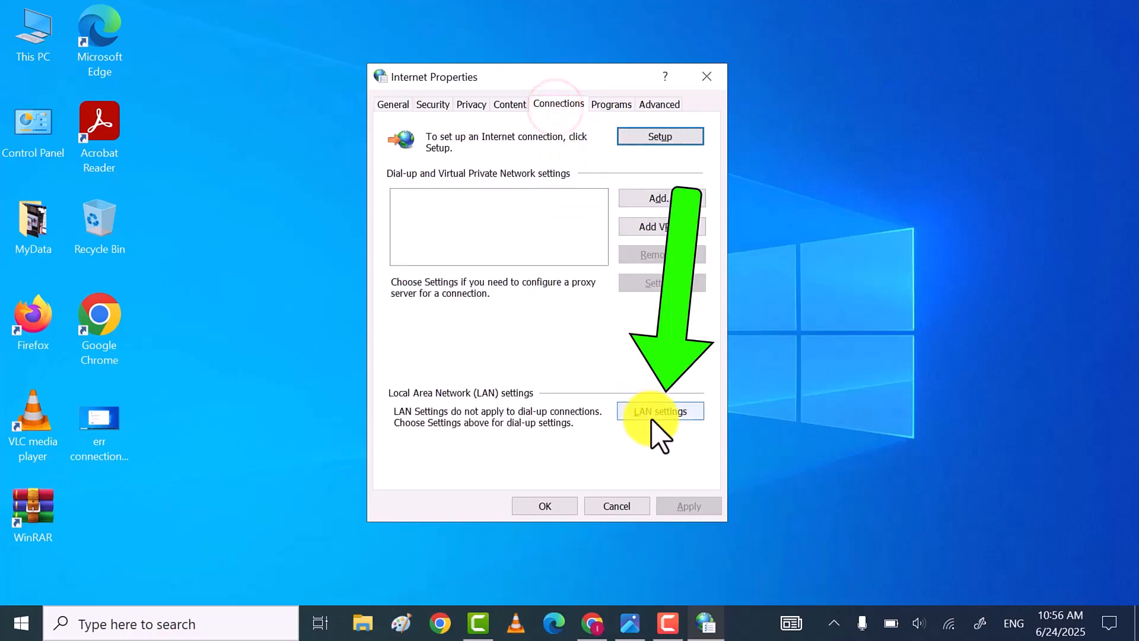
left_click(659, 412)
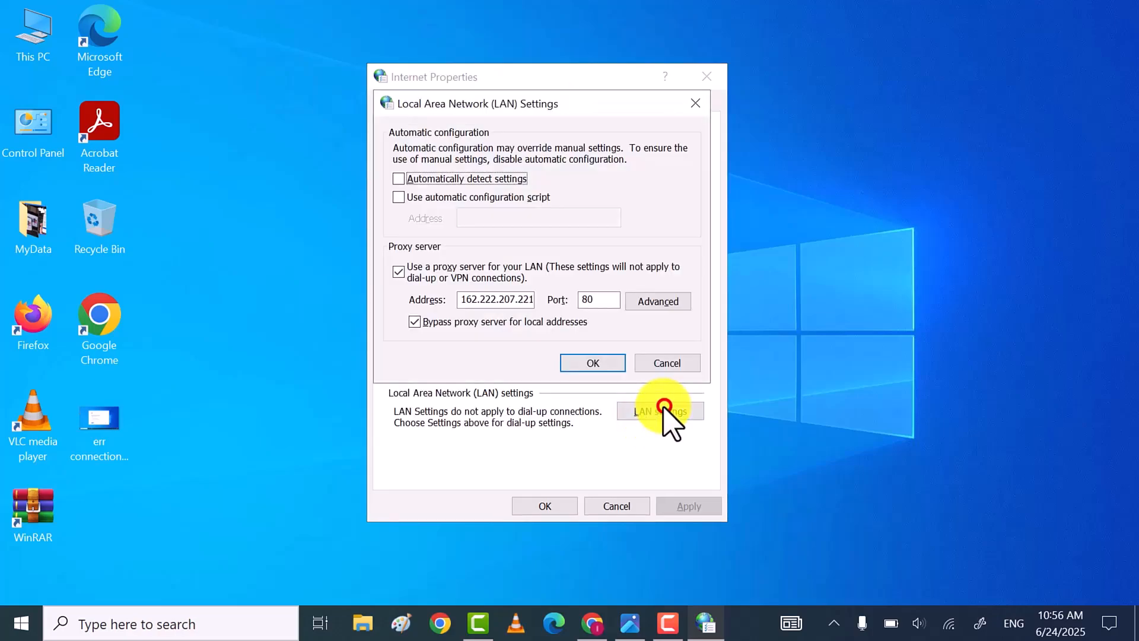
Enable automatic settings detection, disable the proxy server, and save Internet Properties.
left_click(399, 178)
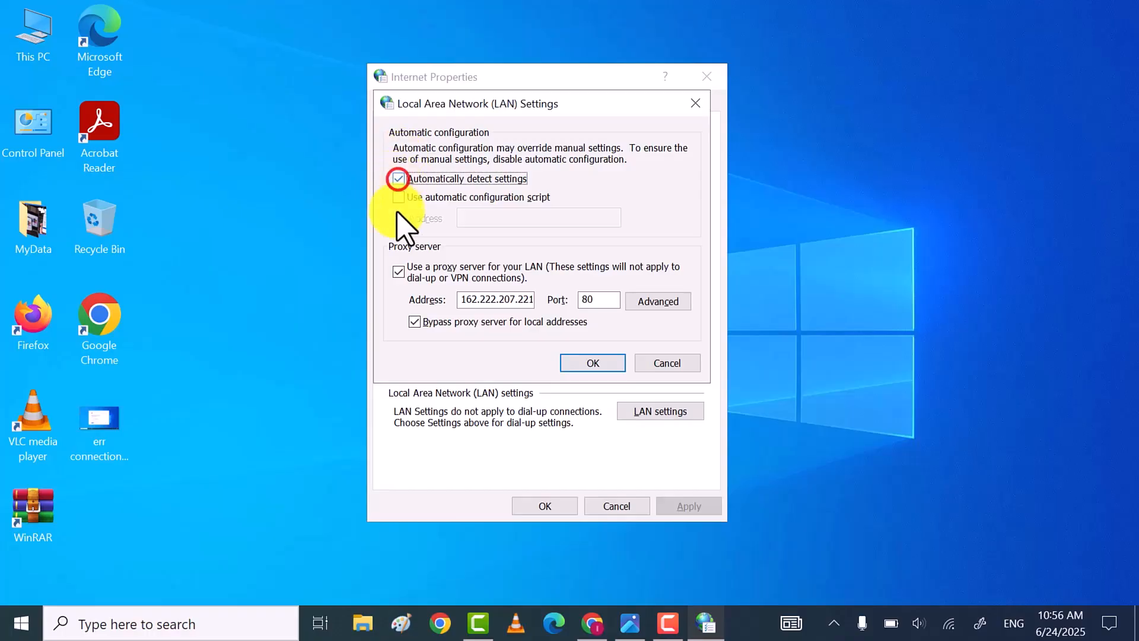
left_click(399, 271)
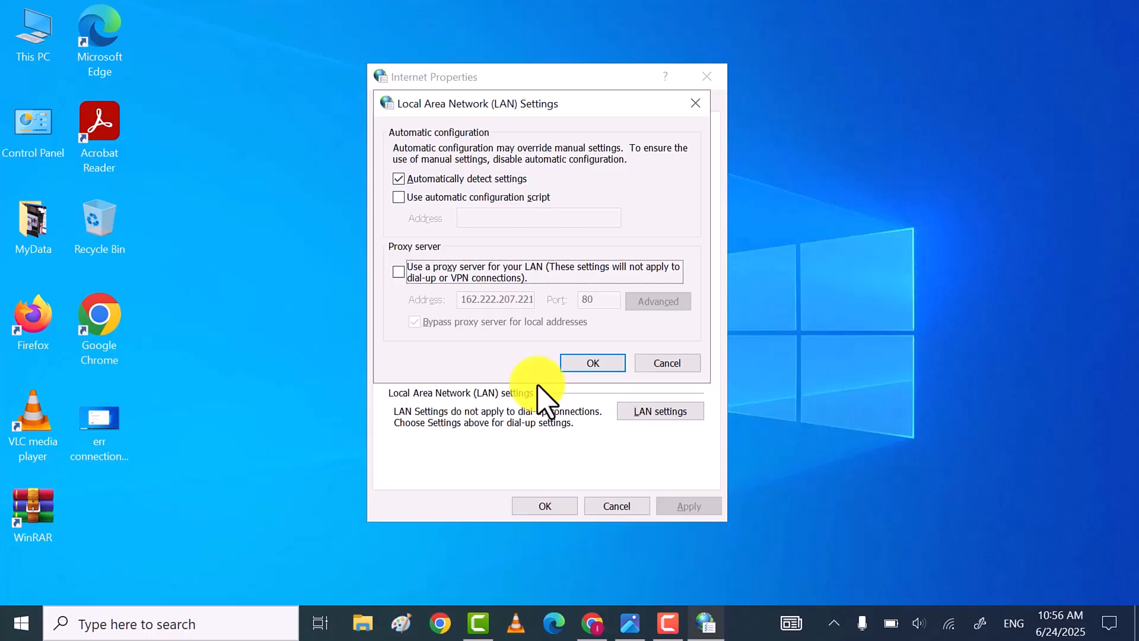
left_click(592, 363)
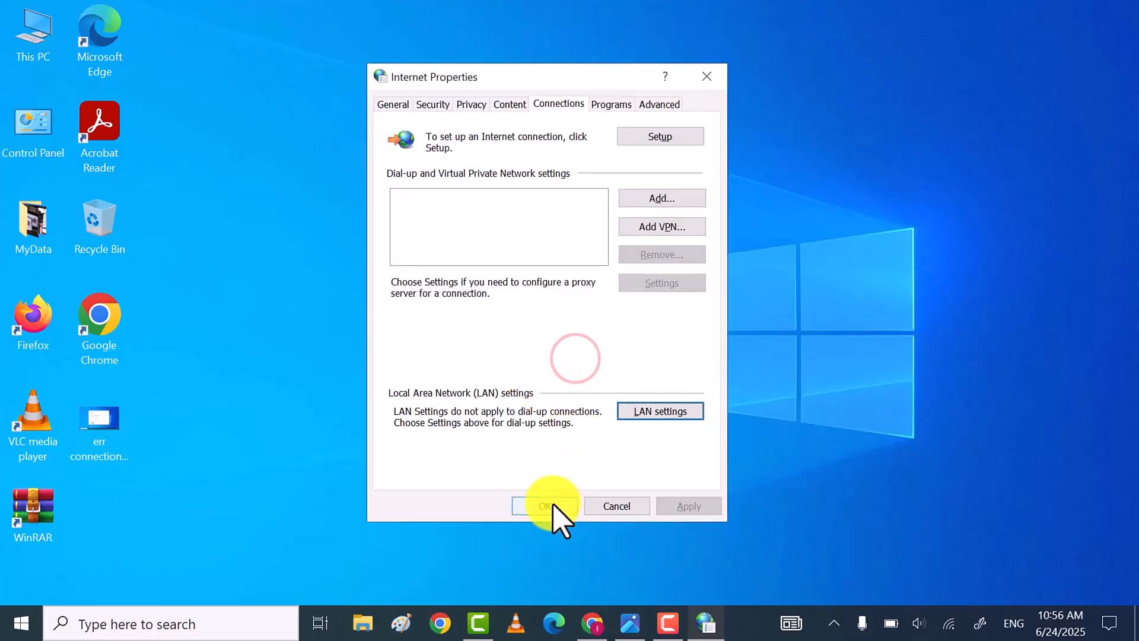
left_click(545, 506)
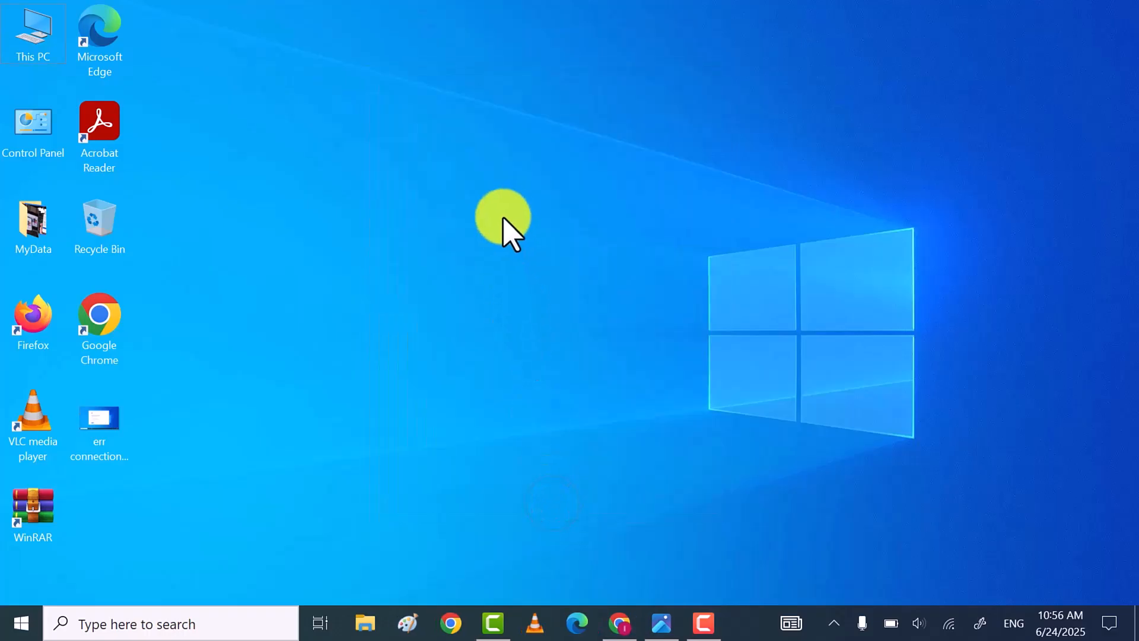
mouse_move(658, 483)
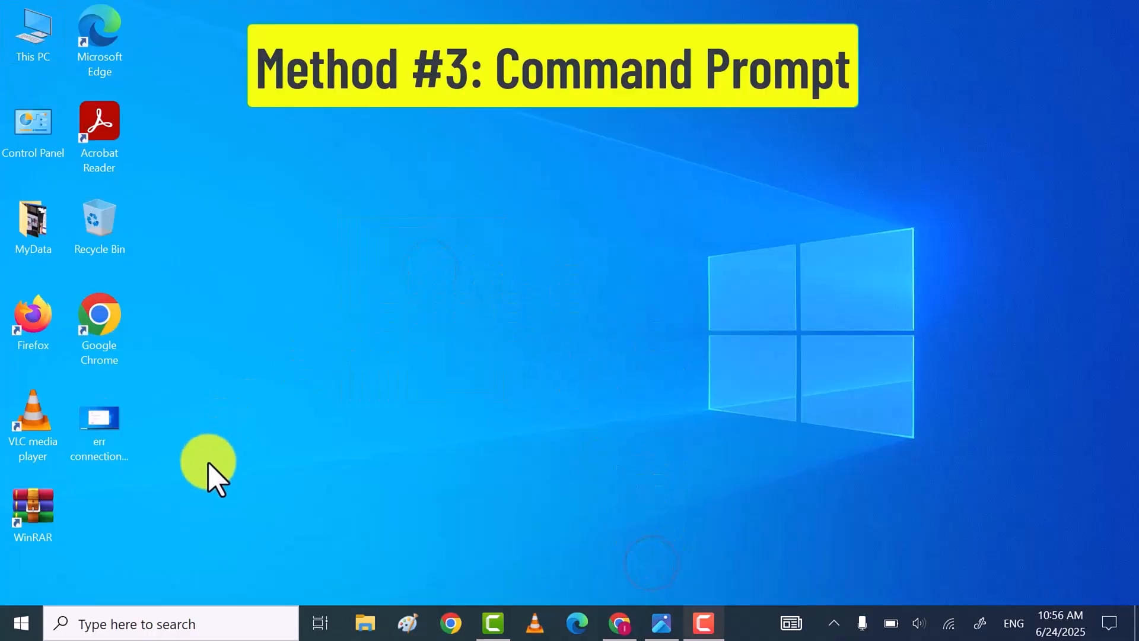
Search for cmd and launch Command Prompt as administrator.
left_click(138, 623)
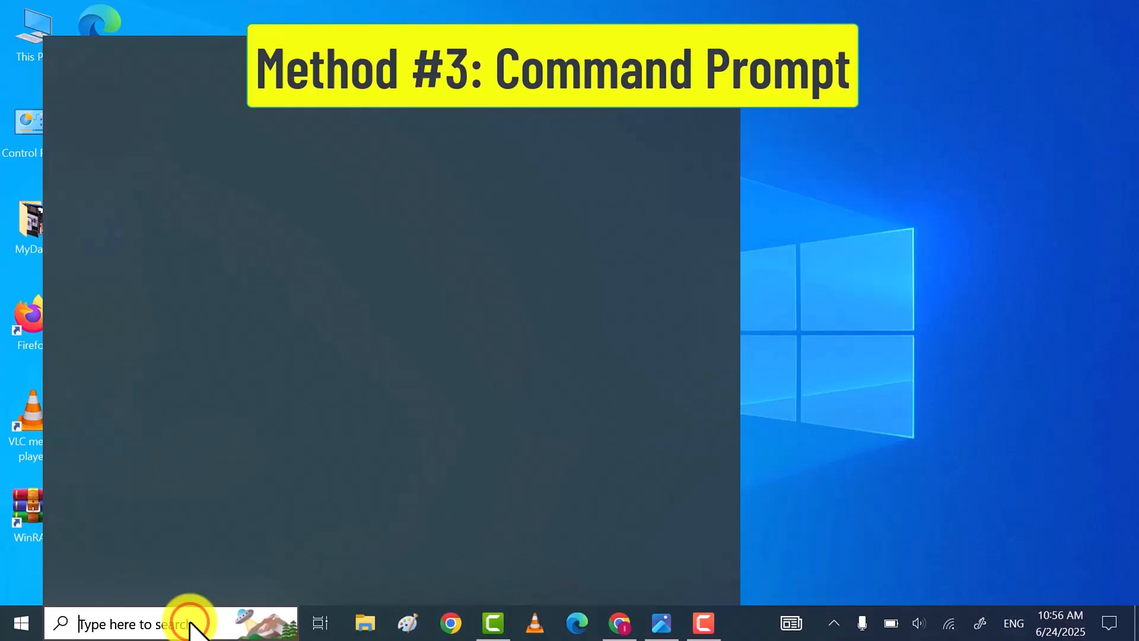
type("cmd")
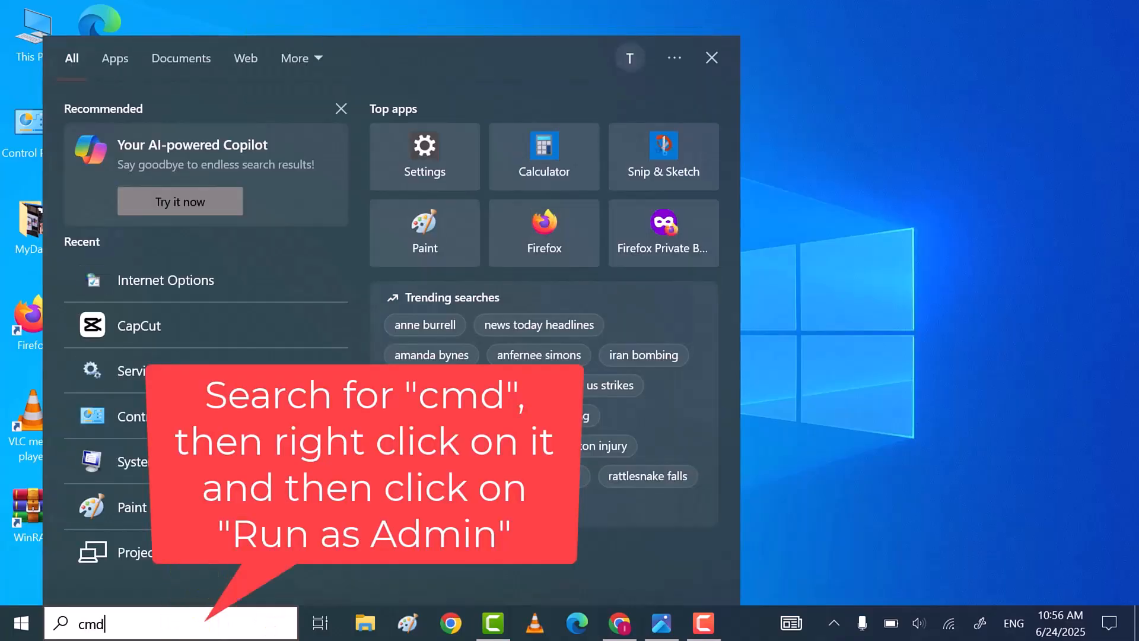
right_click(144, 137)
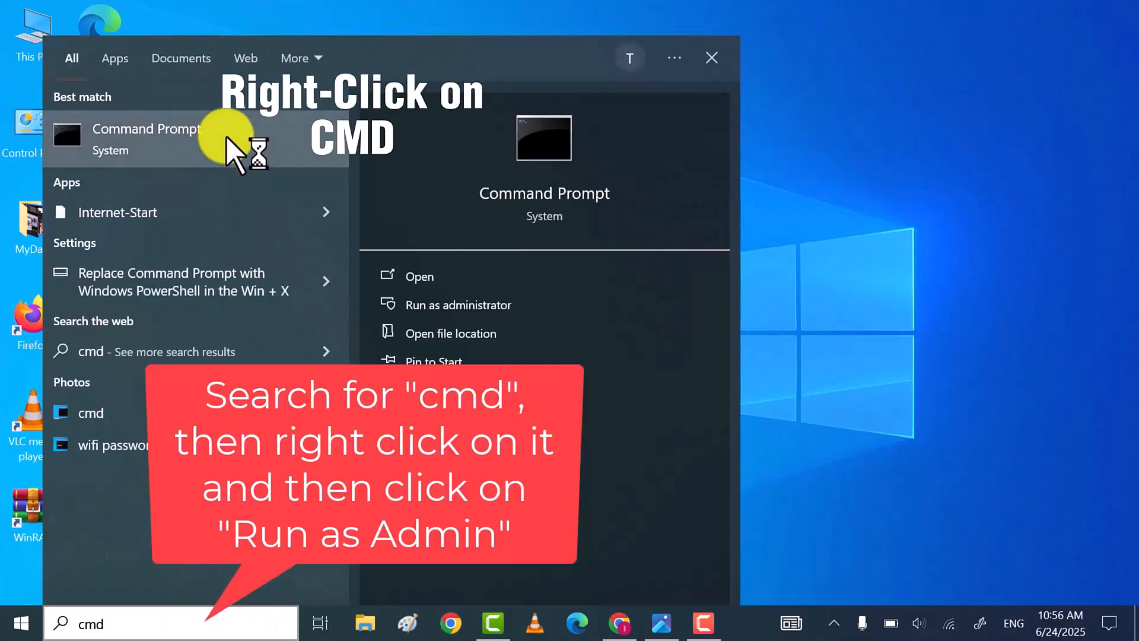
right_click(144, 138)
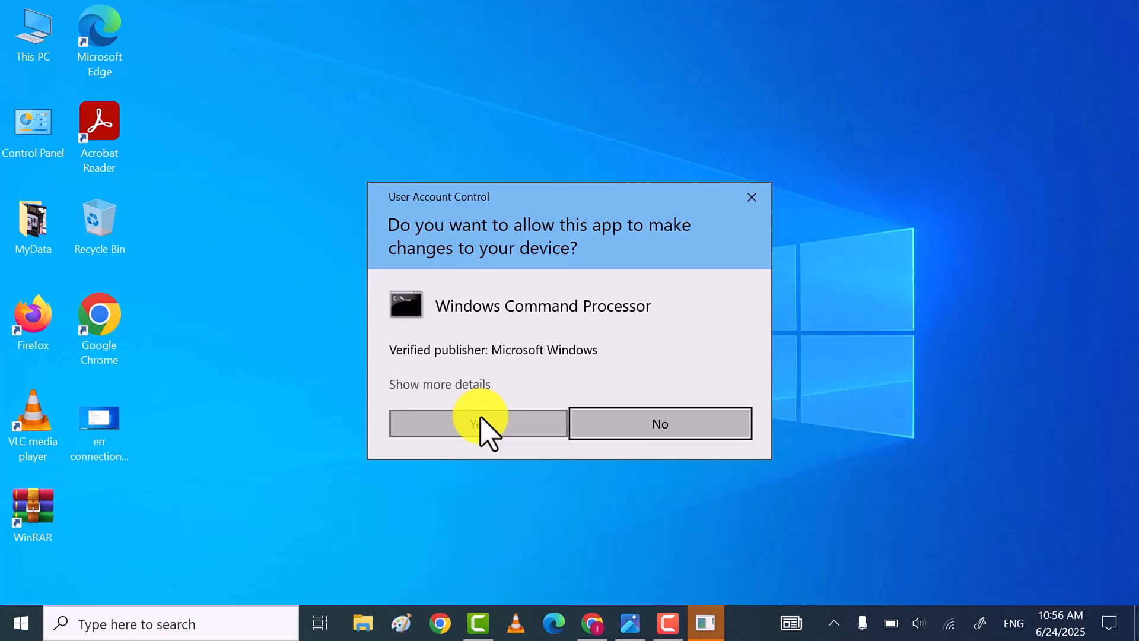
Accept the UAC prompt and run ipconfig /flushdns in the elevated Command Prompt.
left_click(477, 422)
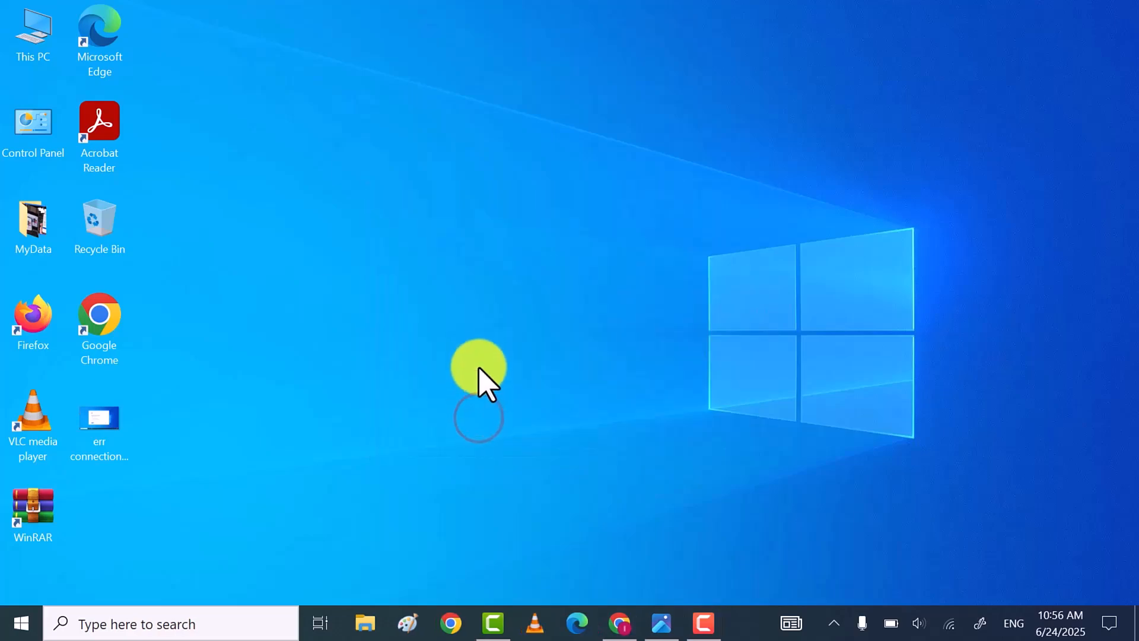
left_click(705, 623)
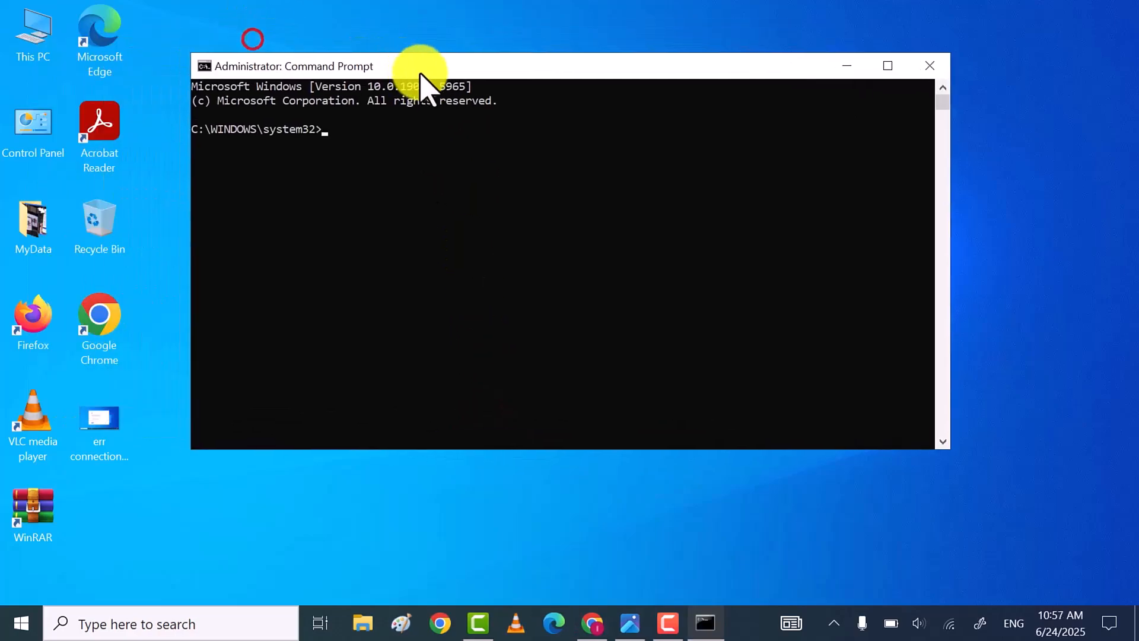
left_click_drag(420, 66, 363, 89)
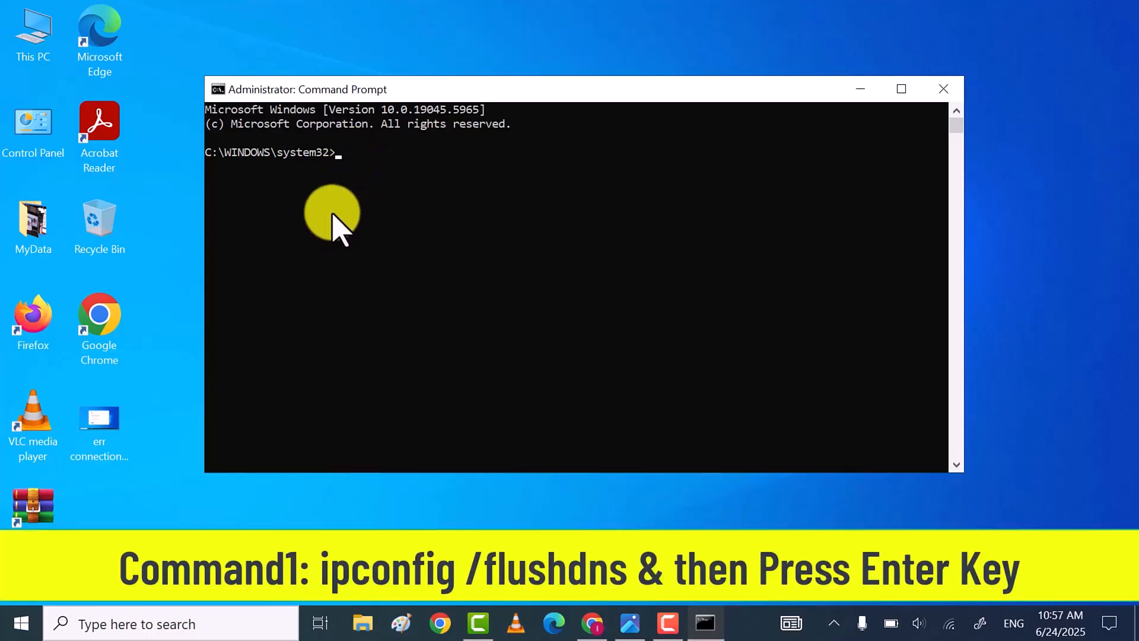
type("ipconfig /fl")
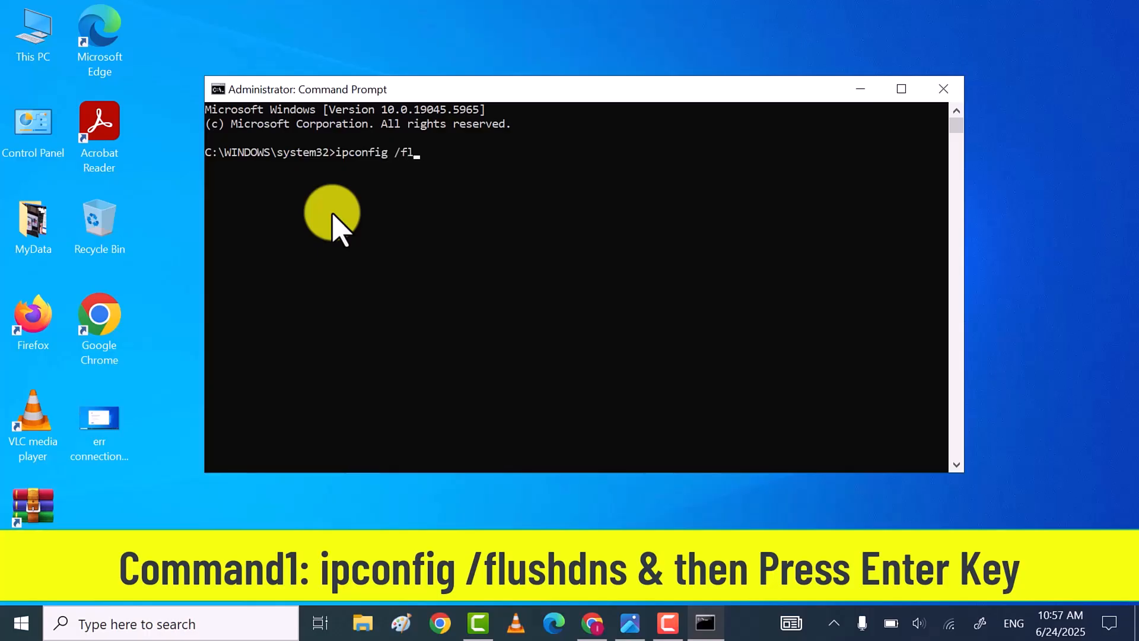
type("ushdns")
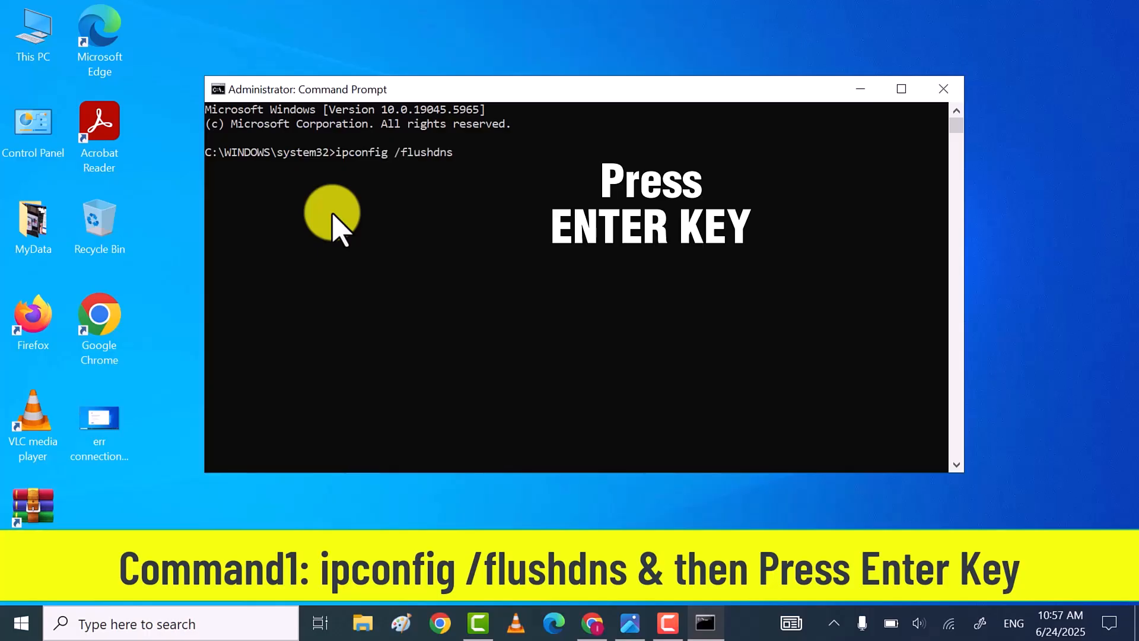
key("enter")
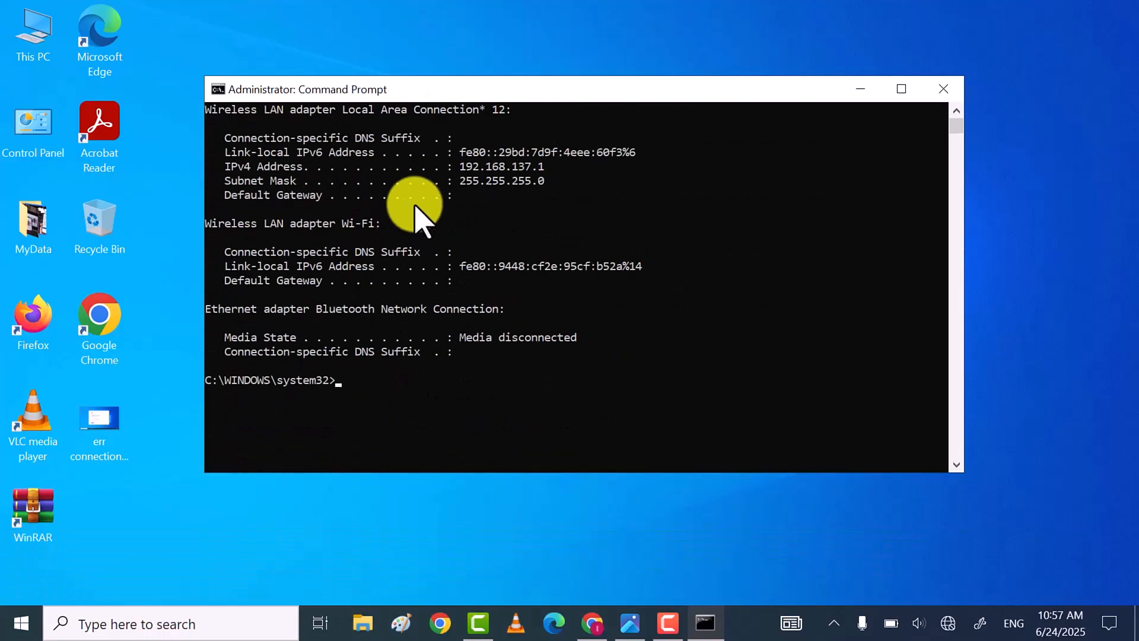
Run ipconfig /renew to renew the Wi-Fi address to 192.168.1.102.
type("i")
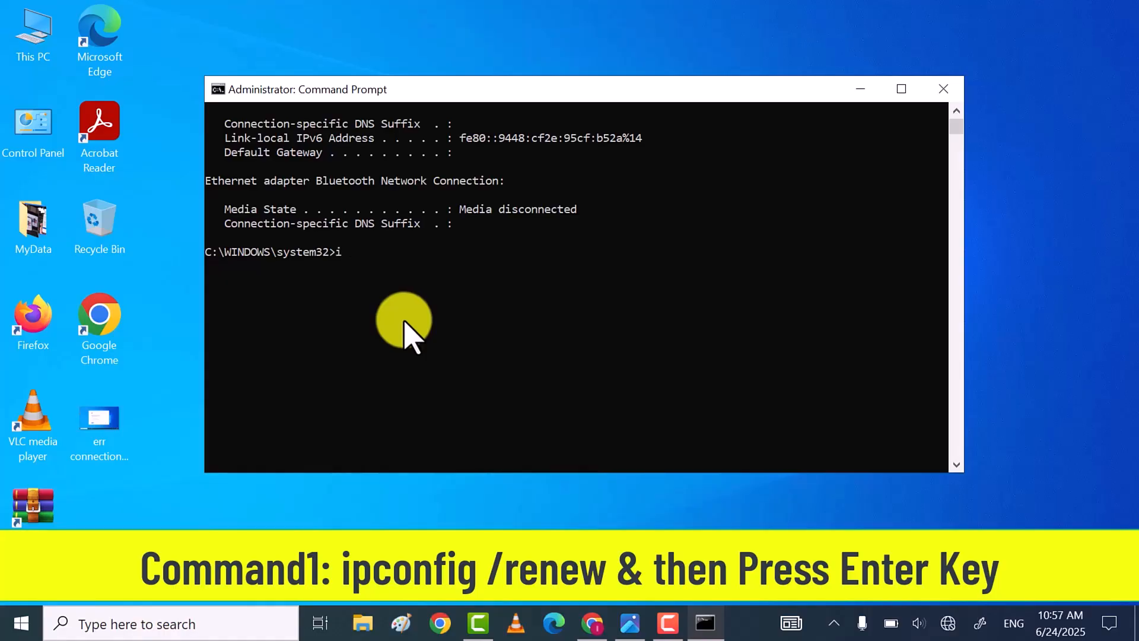
type("pconfig")
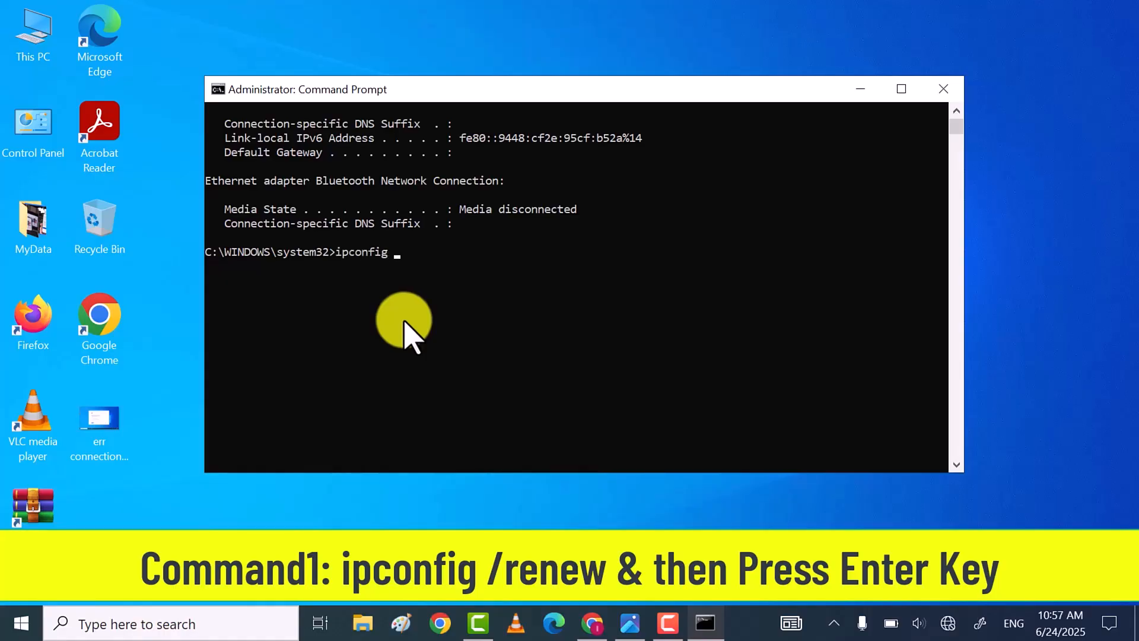
type("/renew")
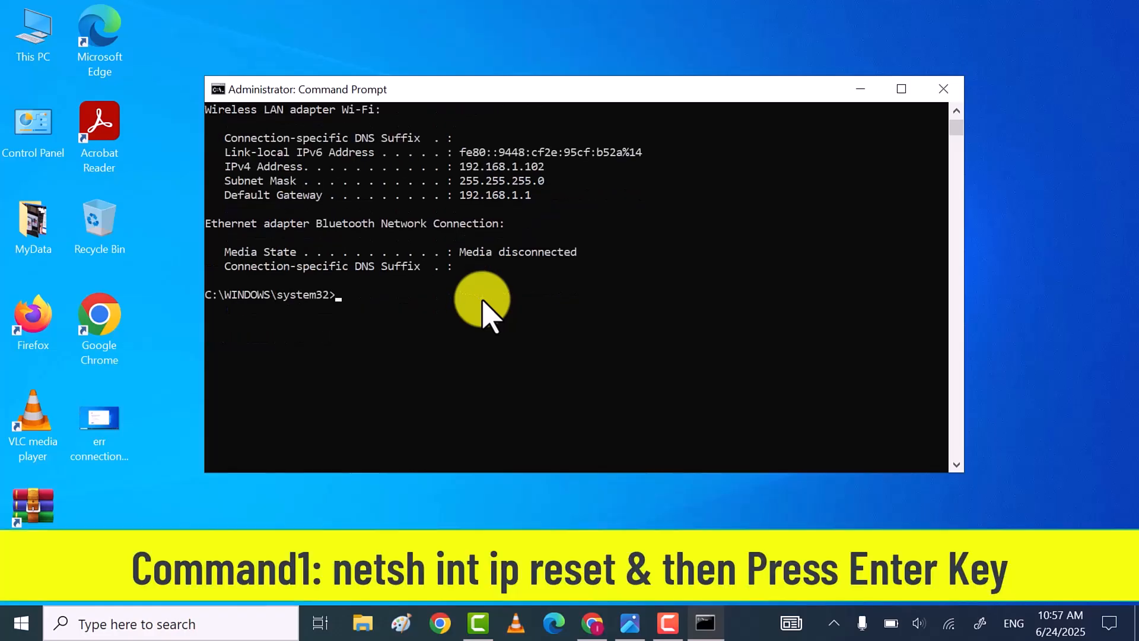
Run netsh int ip reset to reset the IP stack.
type("n")
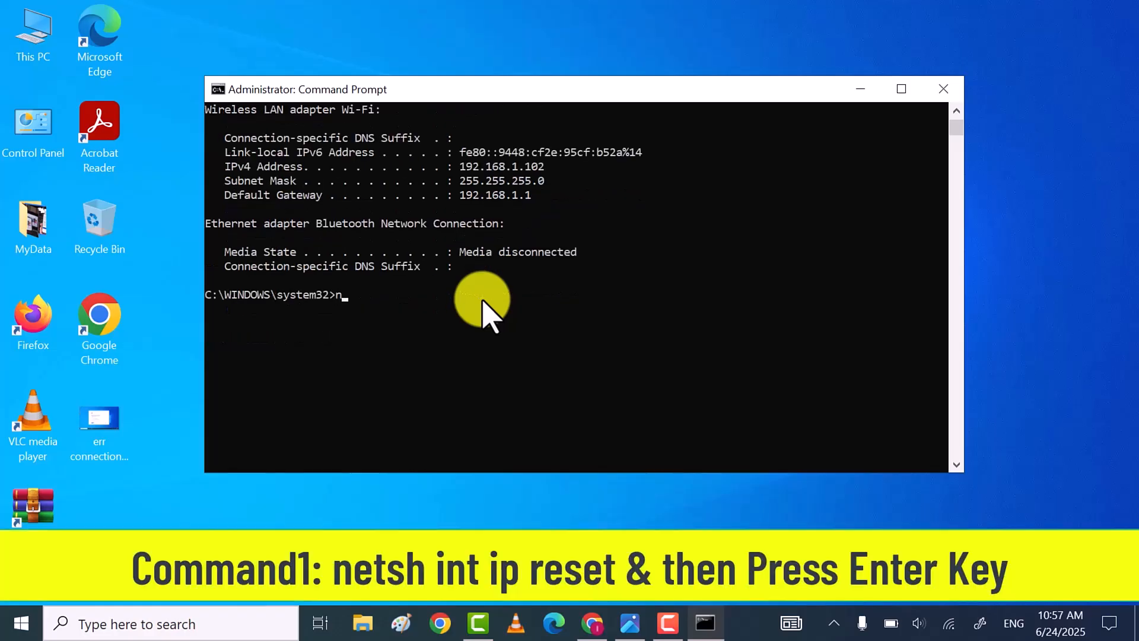
type("etsh")
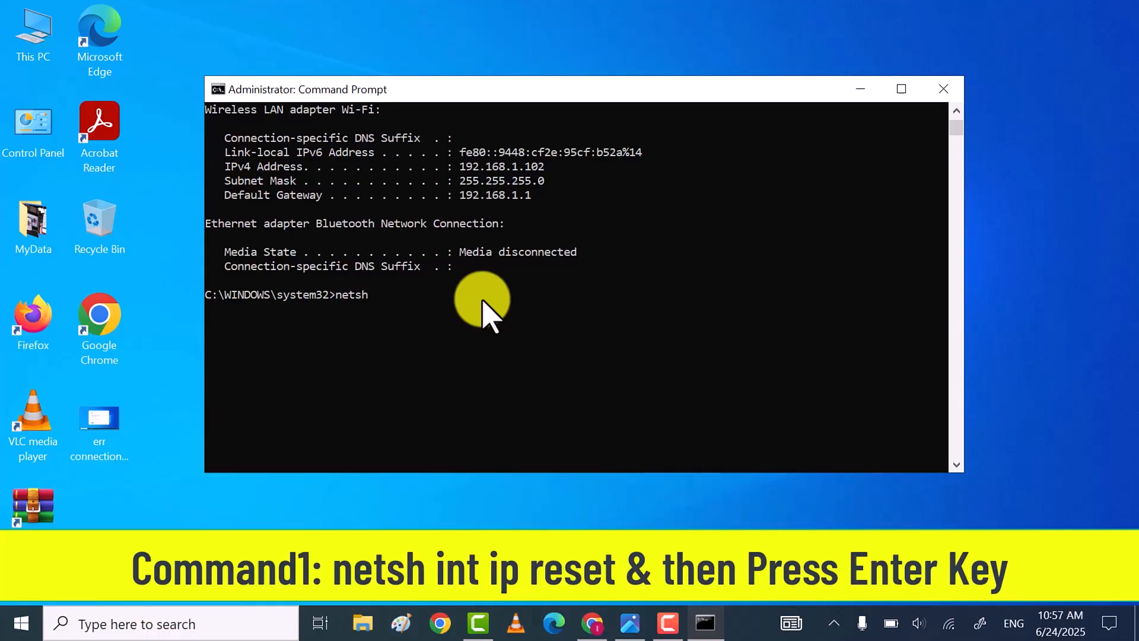
type("in")
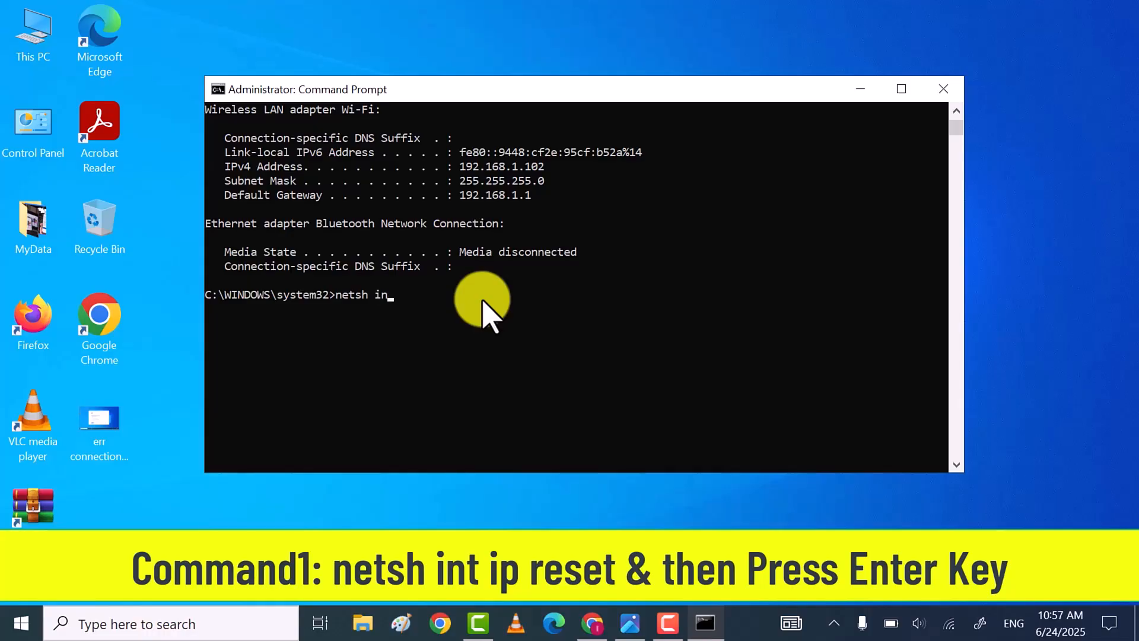
type("t ip r")
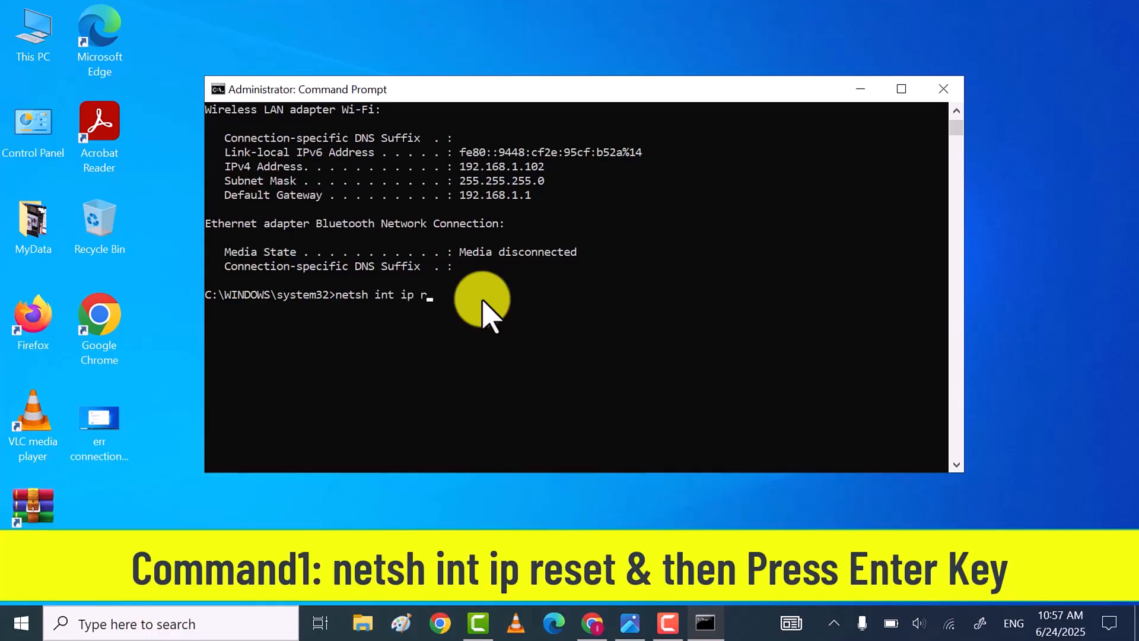
type("eset")
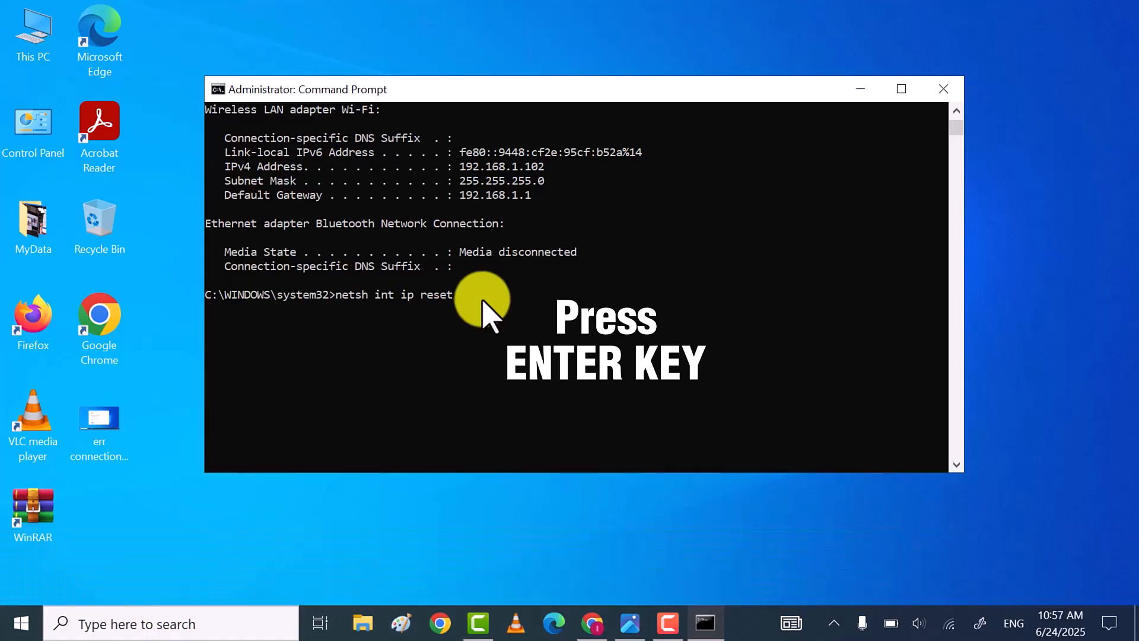
key("enter")
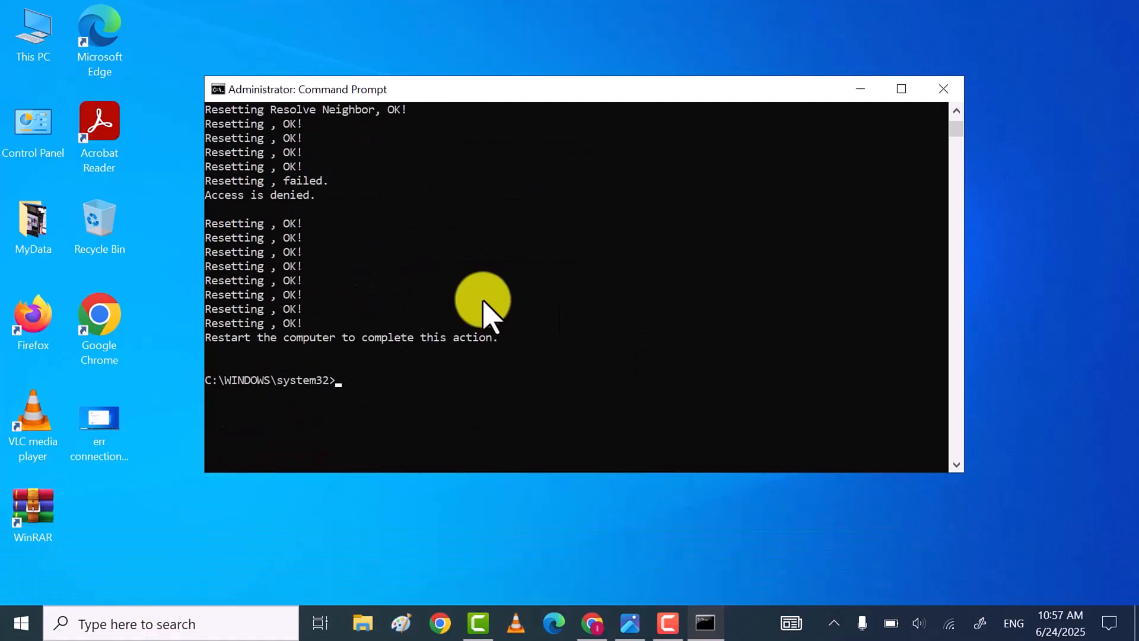
Begin entering the netsh winsock reset command.
type("ne")
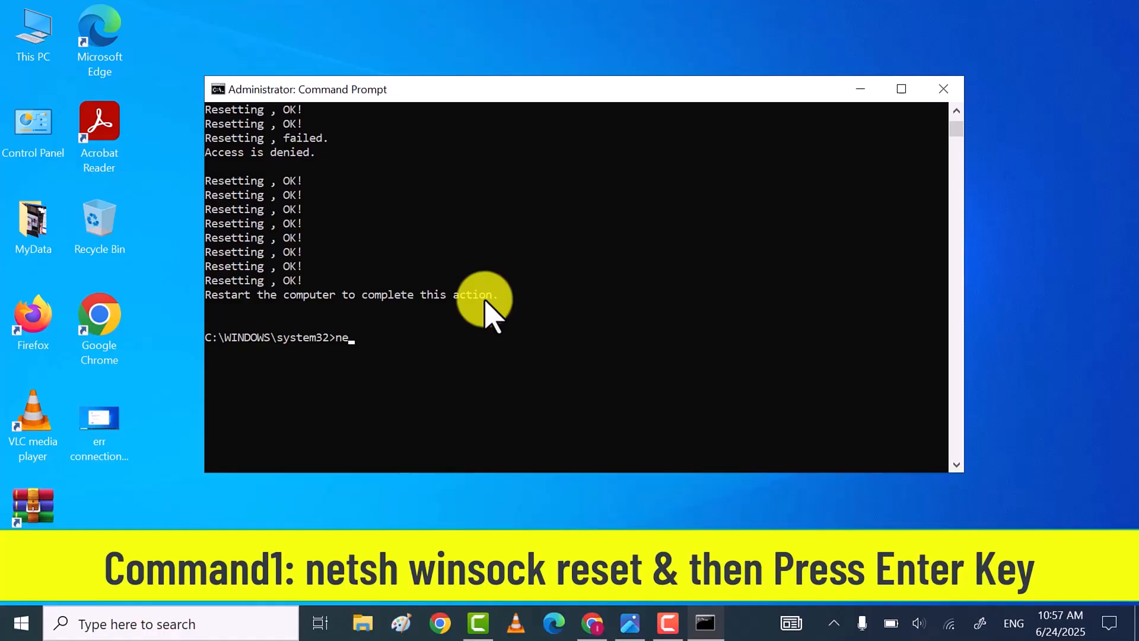
type("t")
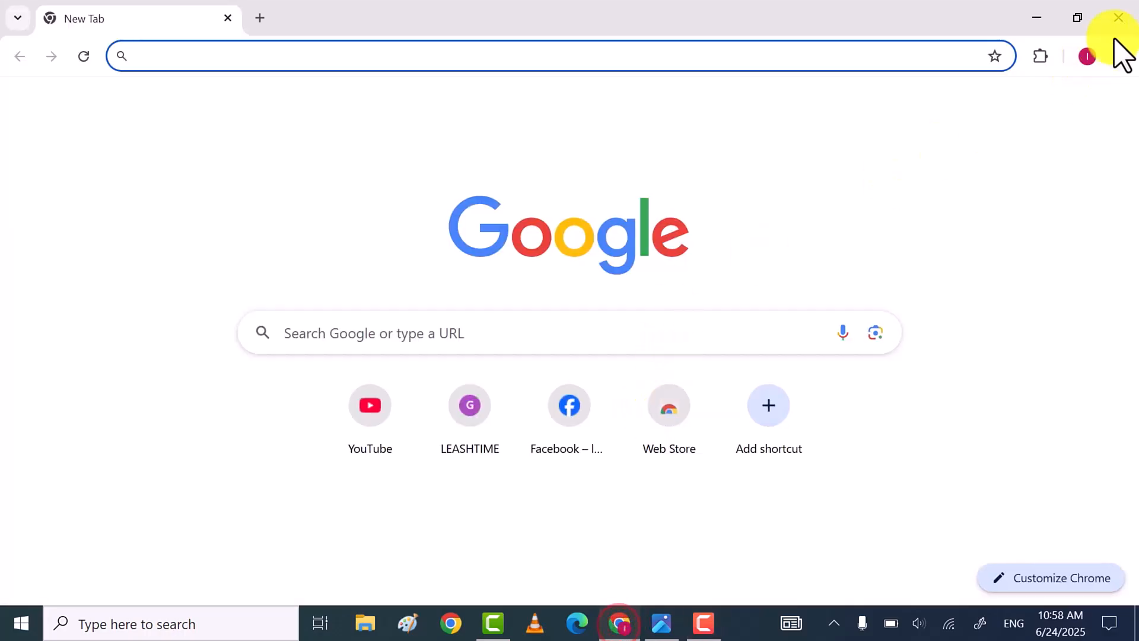
From Chrome's menu, reach the History page and start deleting browsing data.
left_click(1118, 56)
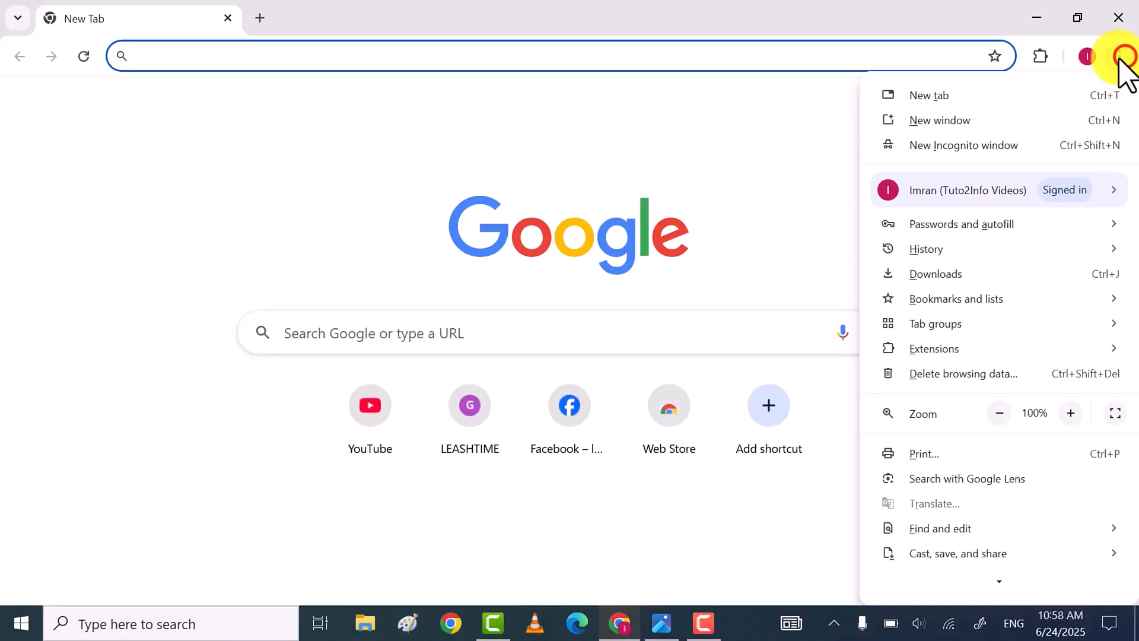
left_click(926, 248)
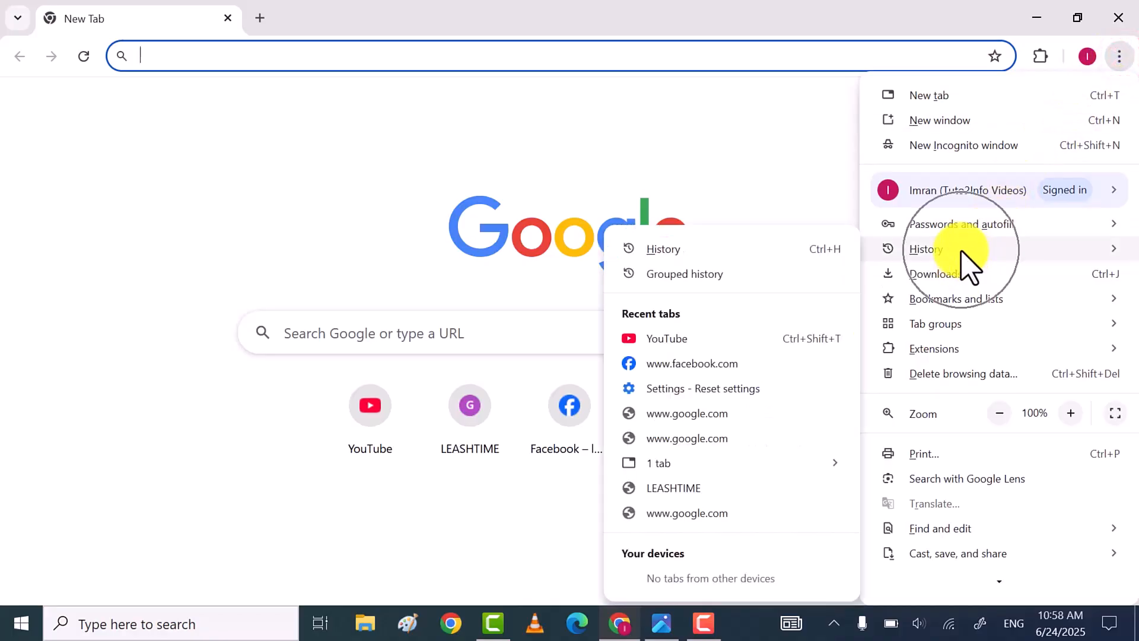
left_click(926, 248)
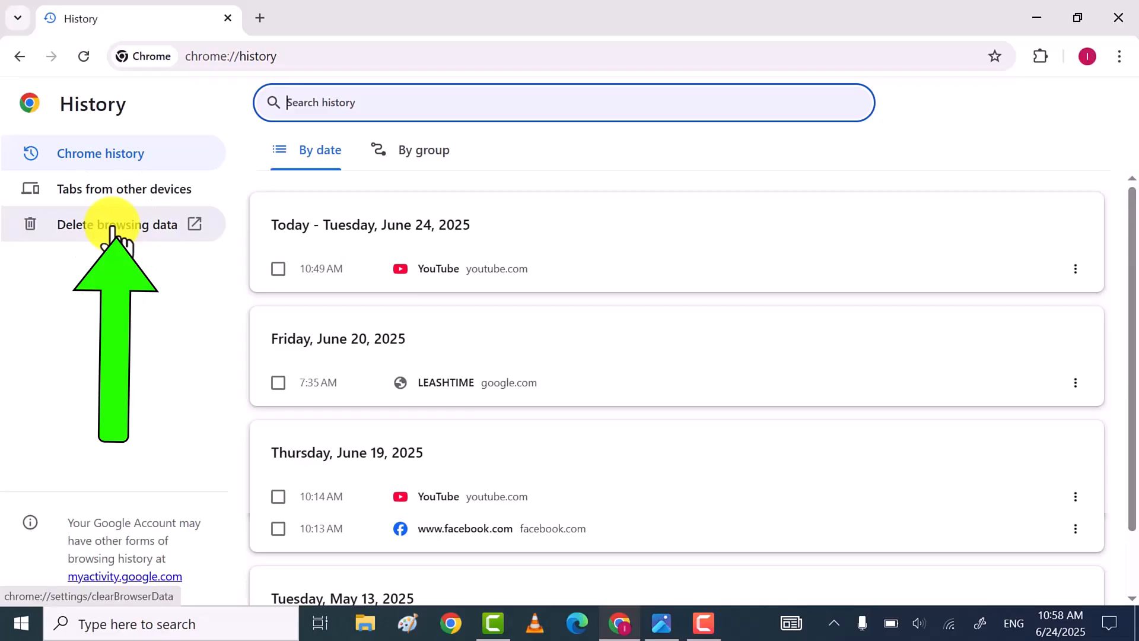
left_click(118, 224)
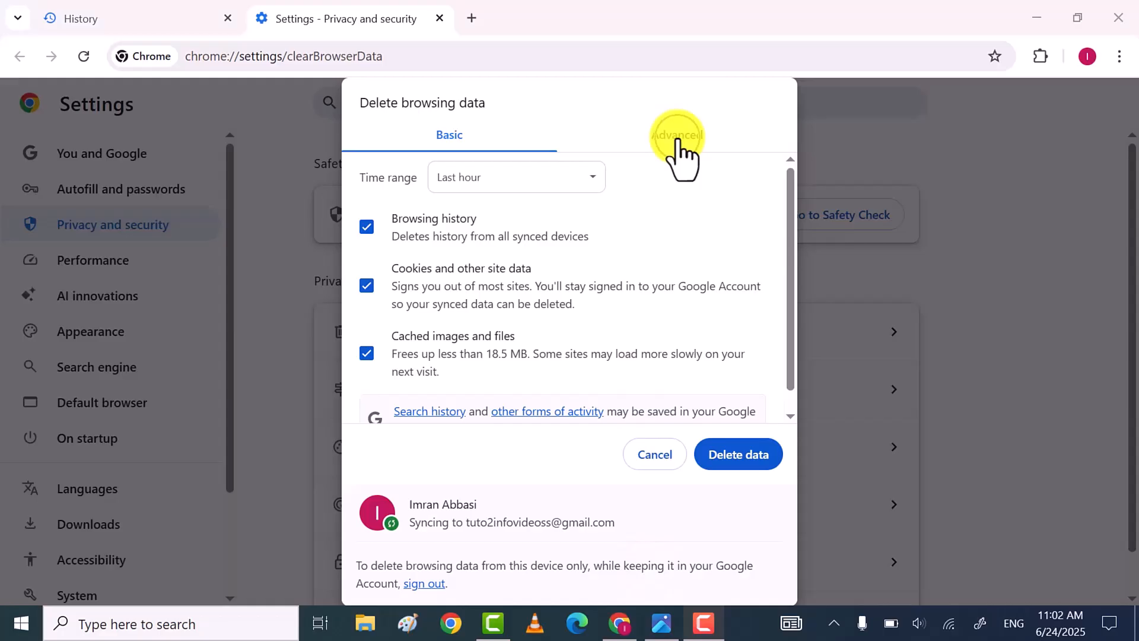
In Advanced options, include browsing history and delete all-time history, cookies and cached files.
left_click(675, 134)
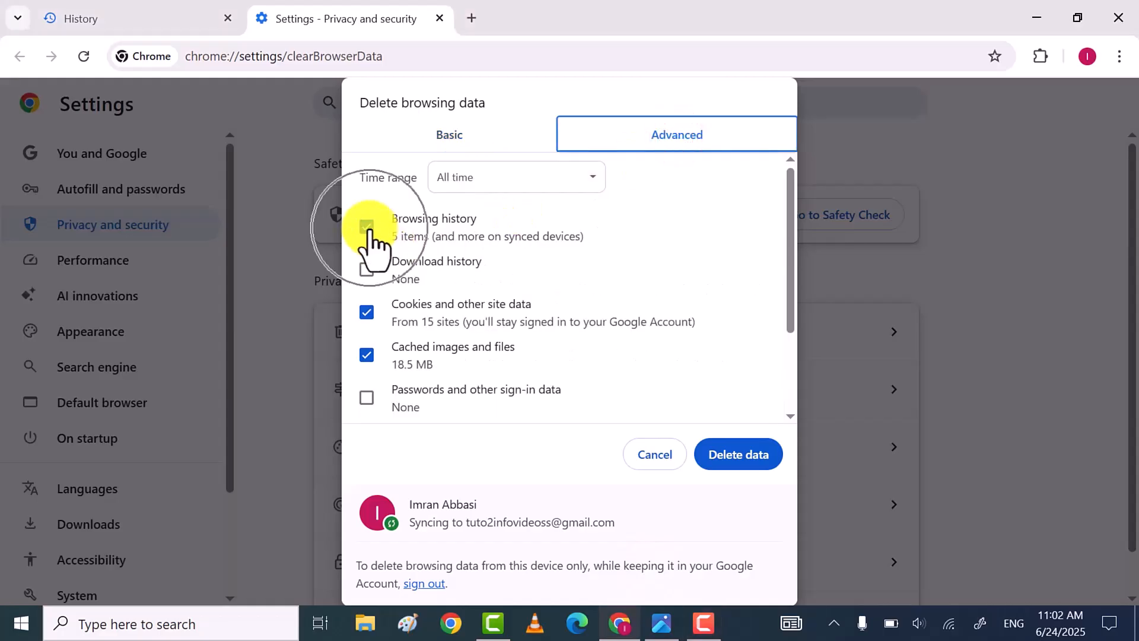
left_click(367, 228)
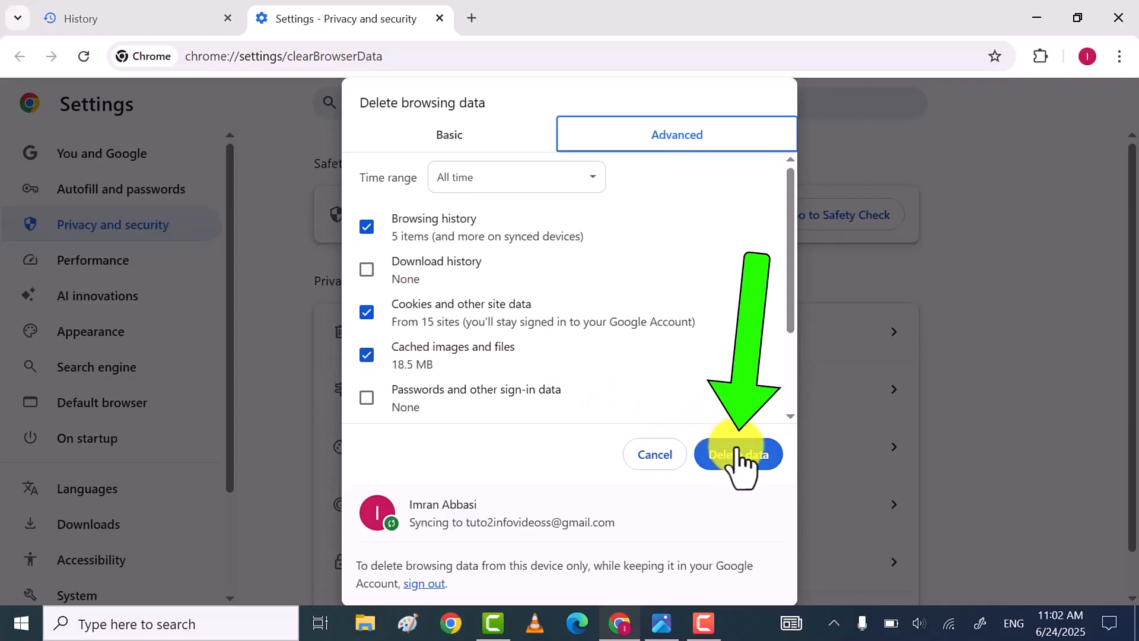
left_click(738, 454)
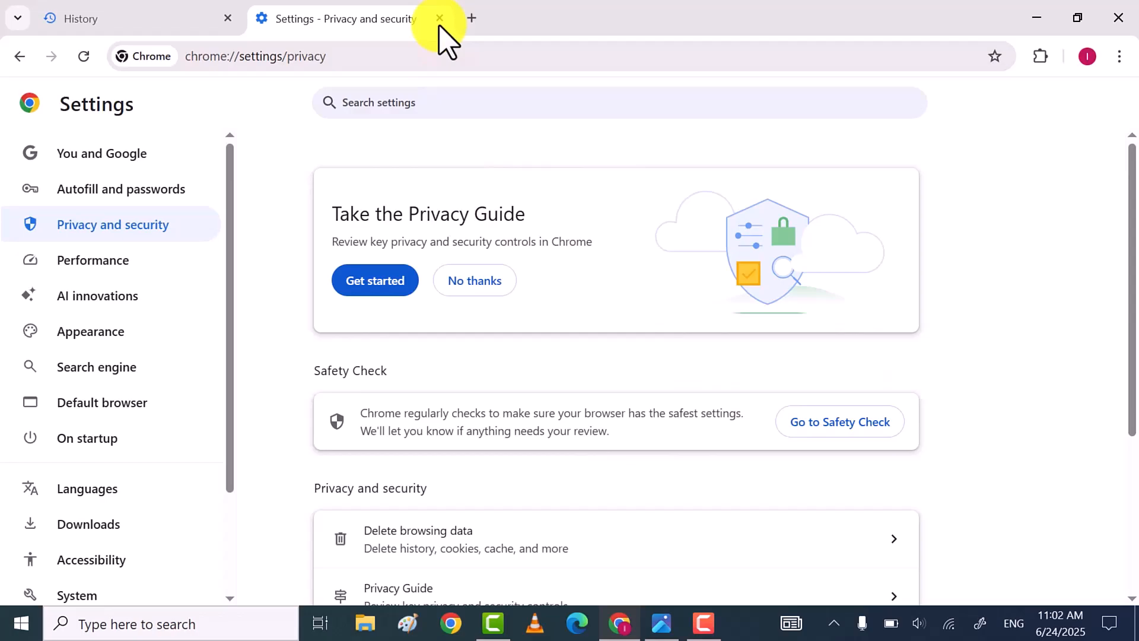
Restore Chrome settings to original defaults via Reset settings, disabling extensions and deleting cookies.
left_click(439, 18)
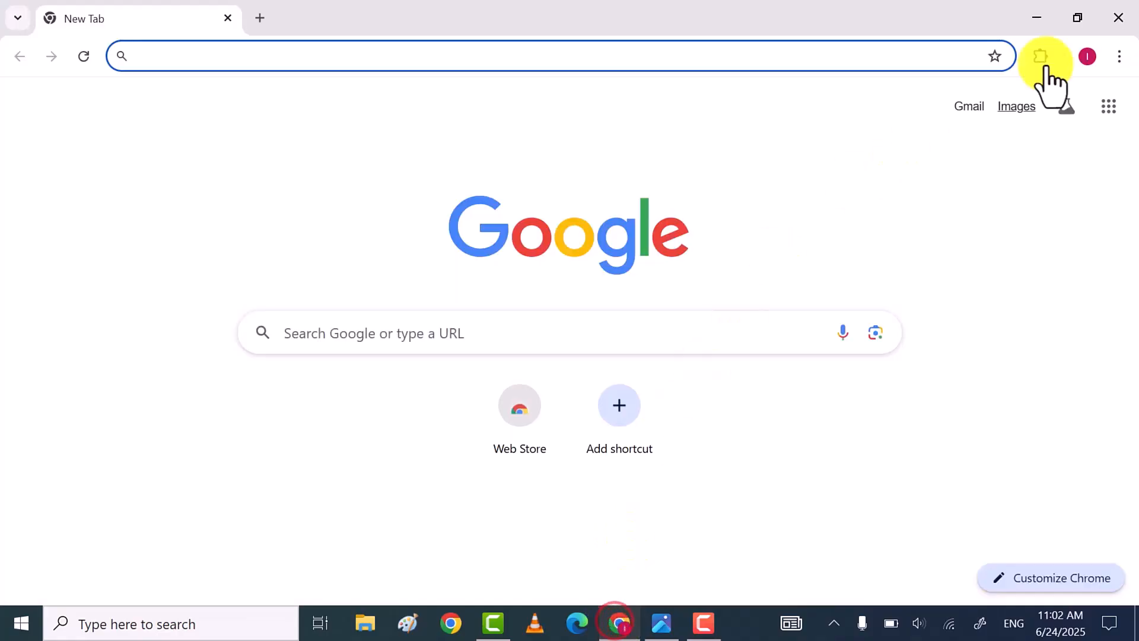
left_click(1118, 57)
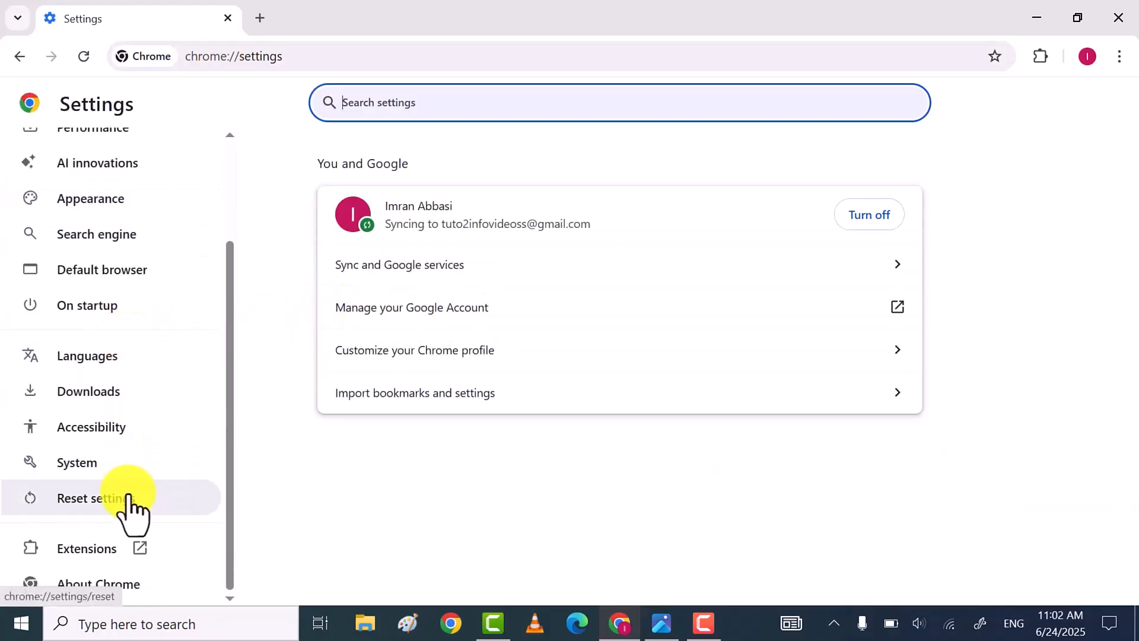
left_click(95, 497)
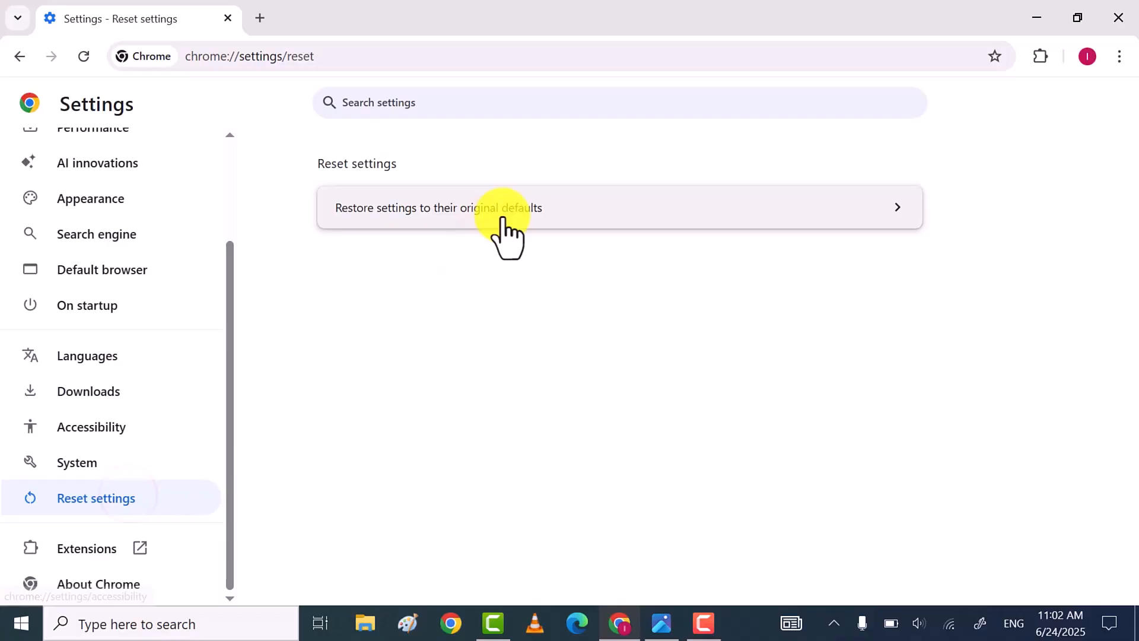
left_click(509, 208)
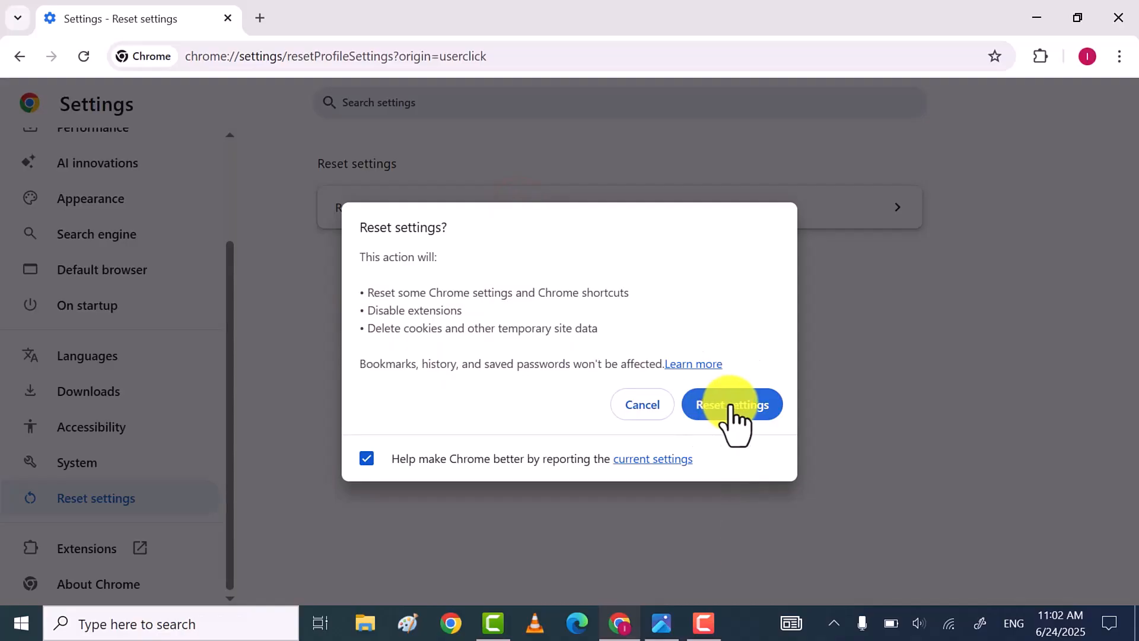
left_click(732, 404)
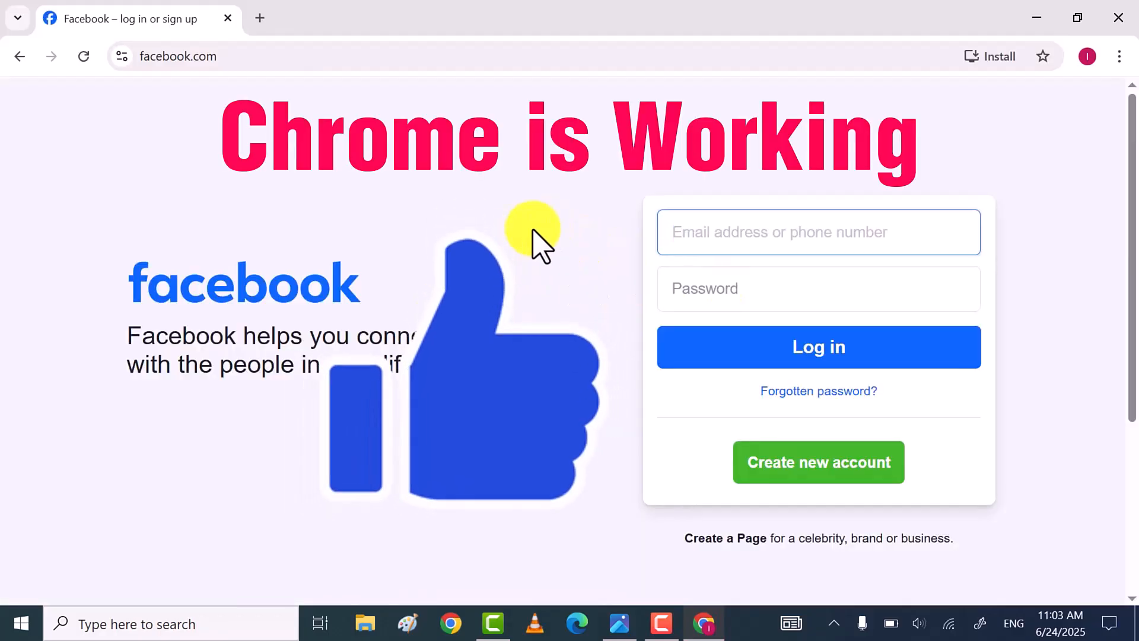
mouse_move(966, 95)
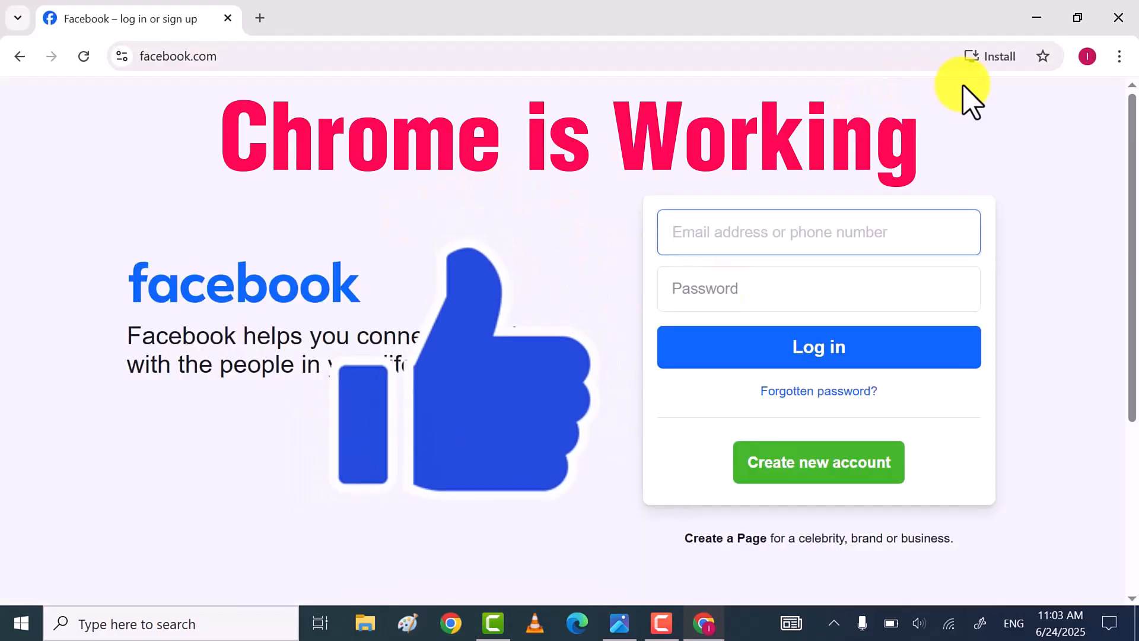